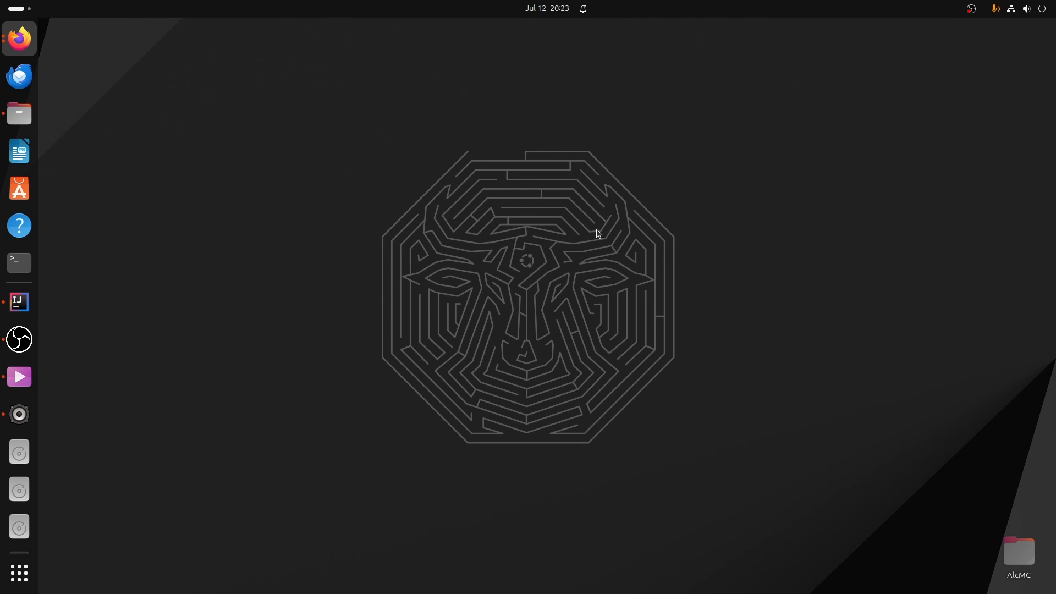
mouse_move(571, 253)
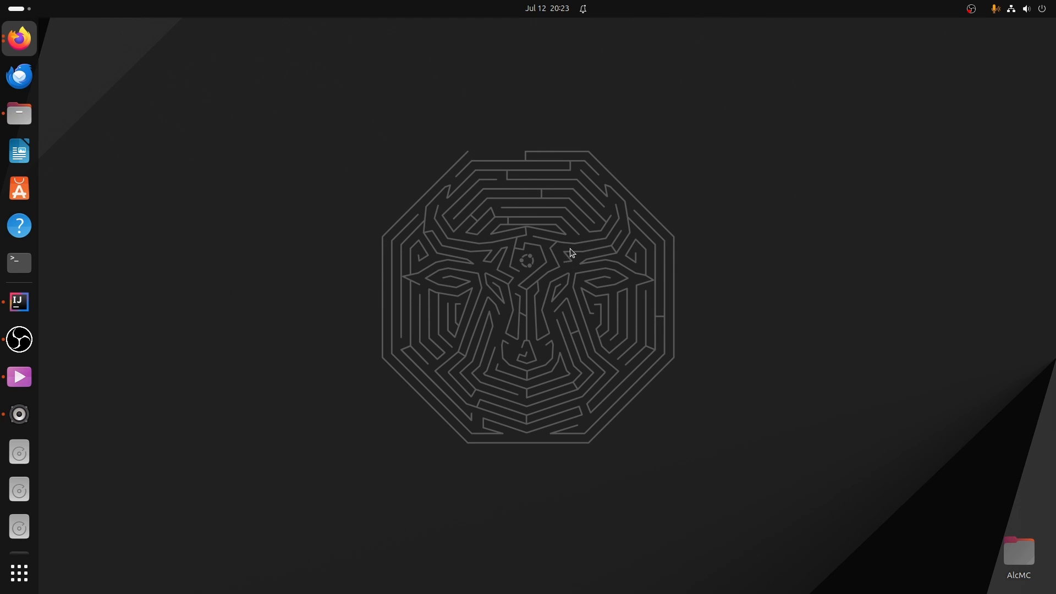
Download the jbr_jcef 21.0.3 linux-x64 tar.gz from the JetBrains Runtime GitHub releases page.
click(20, 38)
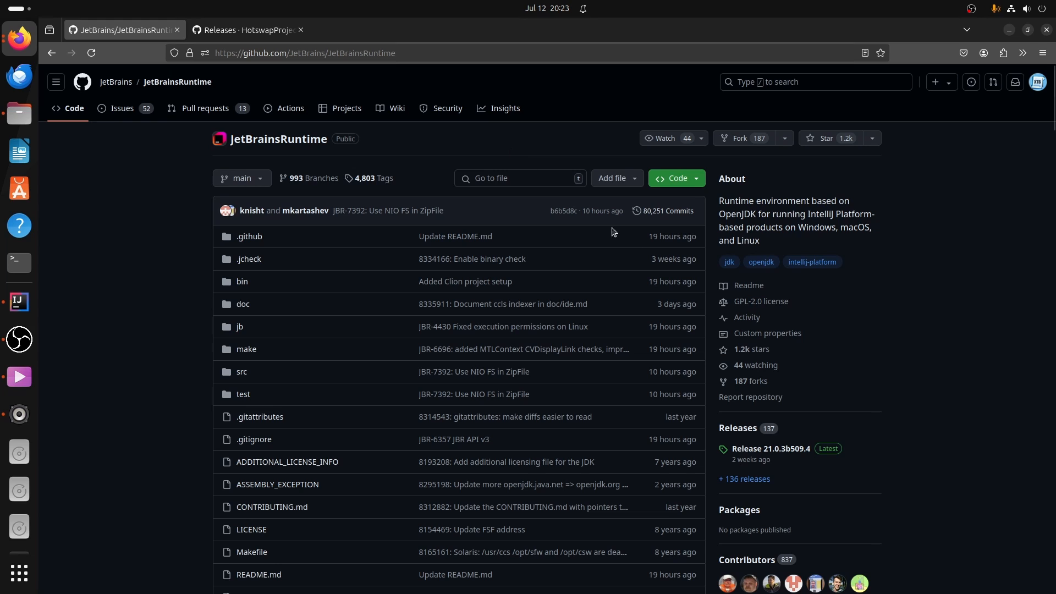
click(737, 428)
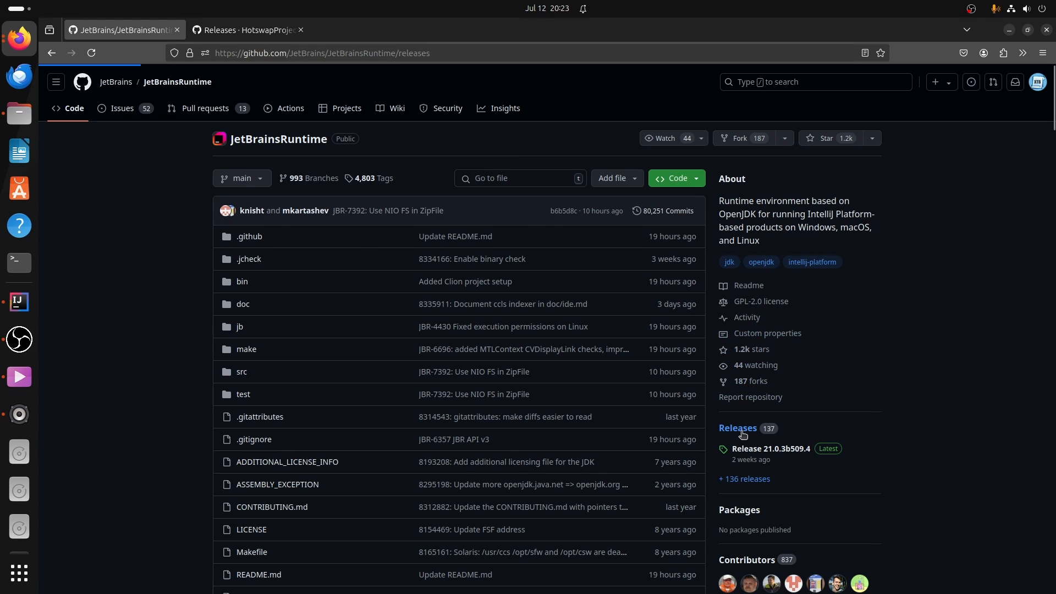
click(738, 428)
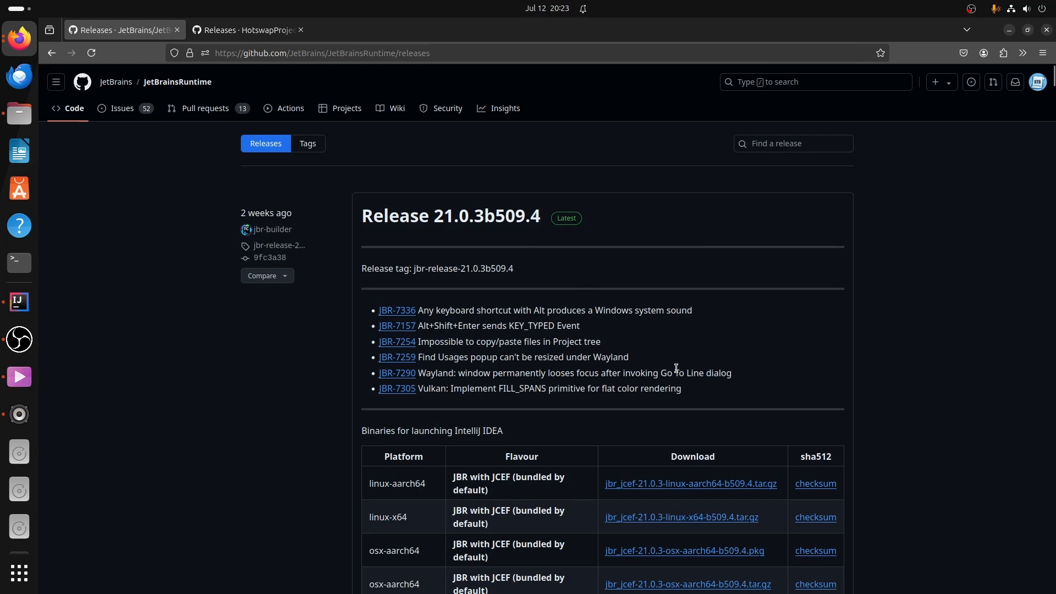
scroll(down, 3)
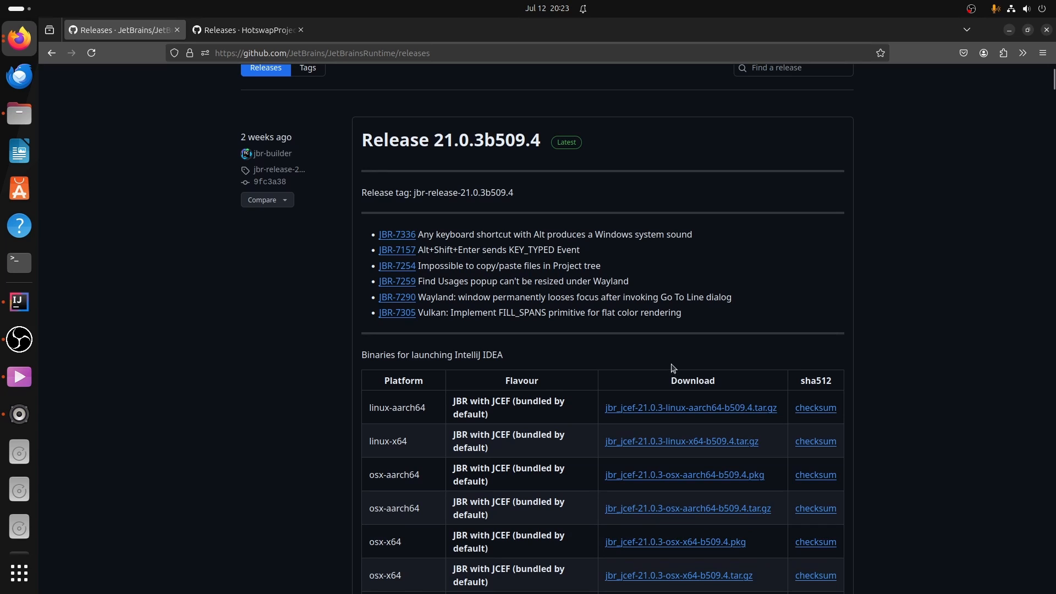
scroll(down, 3)
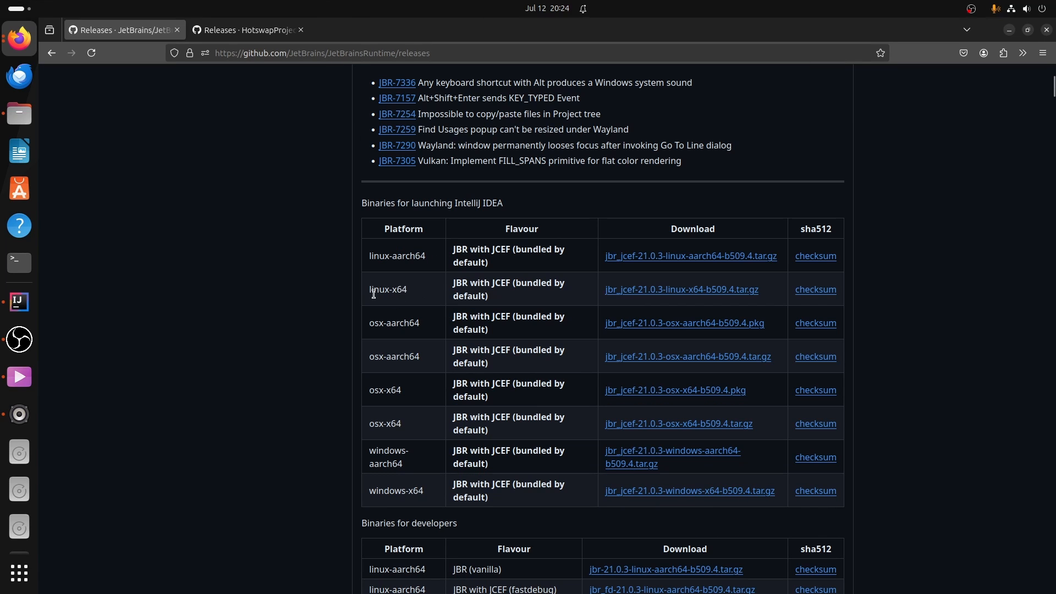
click(681, 289)
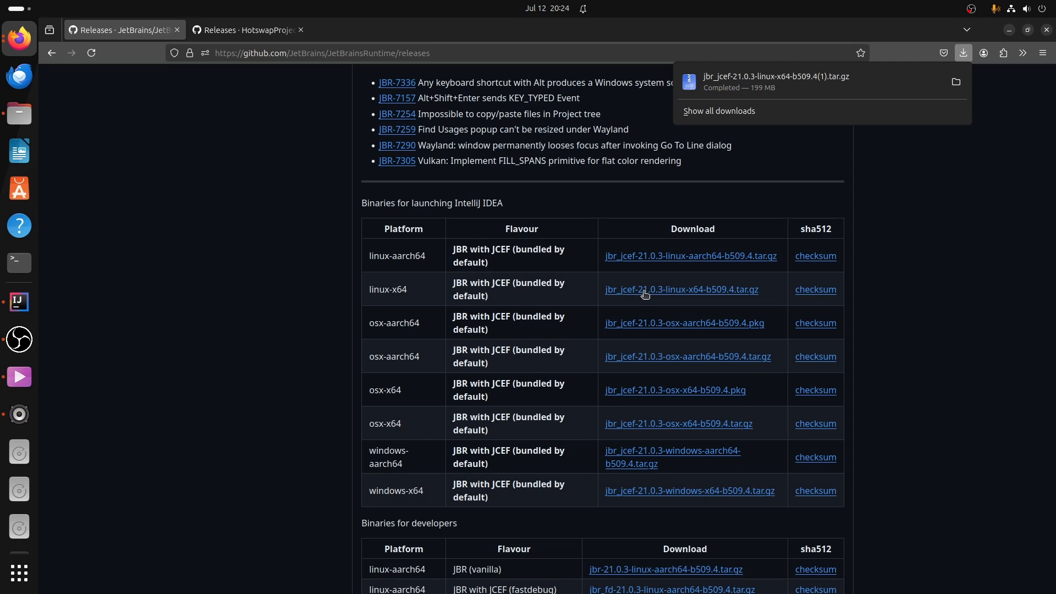
mouse_move(848, 411)
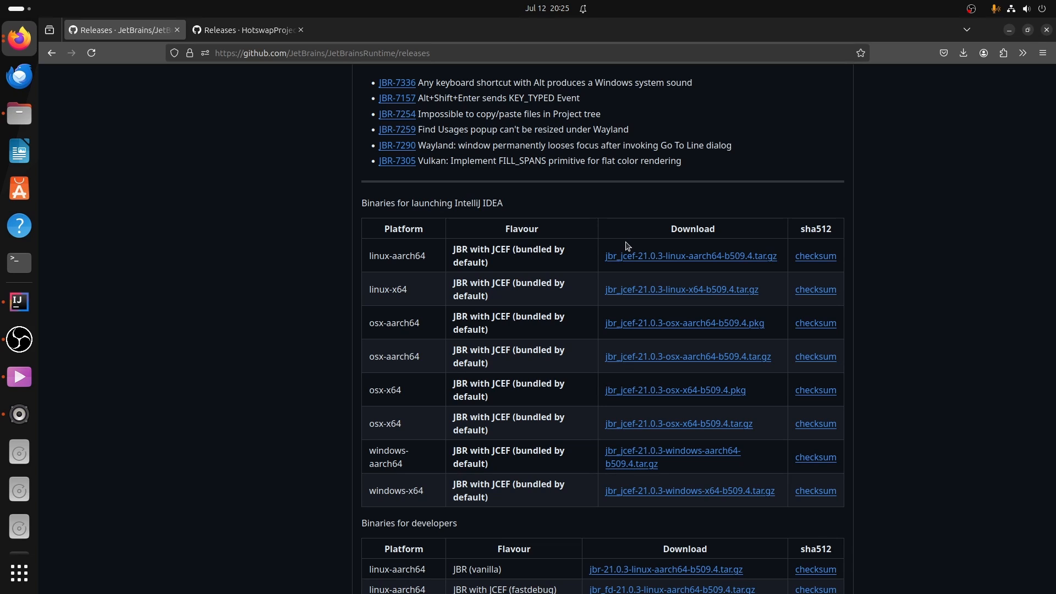
mouse_move(788, 249)
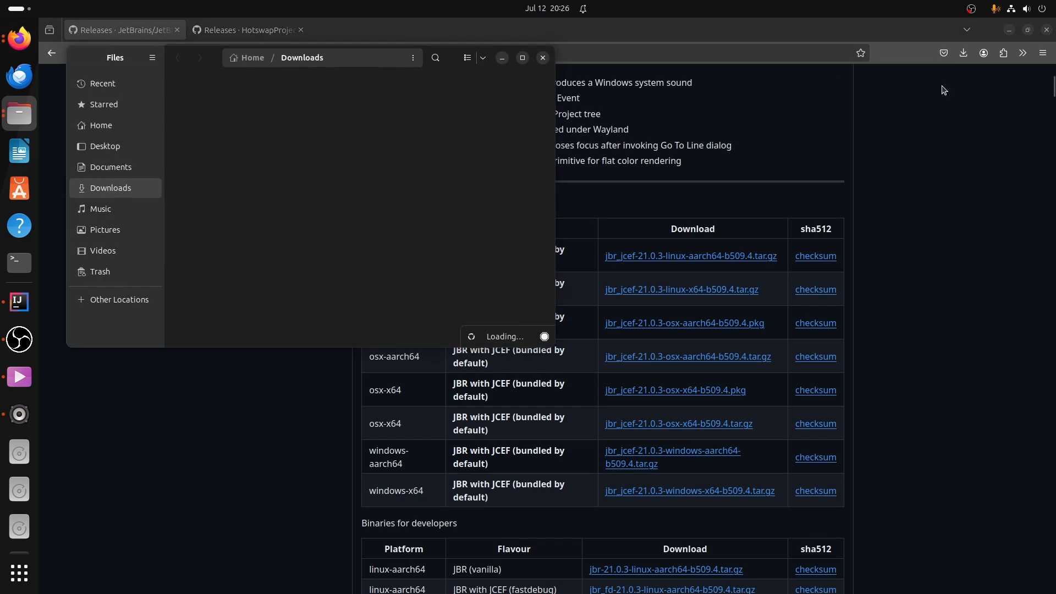
Extract the jbr_jcef tar.gz into Downloads, creating the jbr_jcef-21.0.3-linux-x64-b509.4(1) folder.
right_click(266, 108)
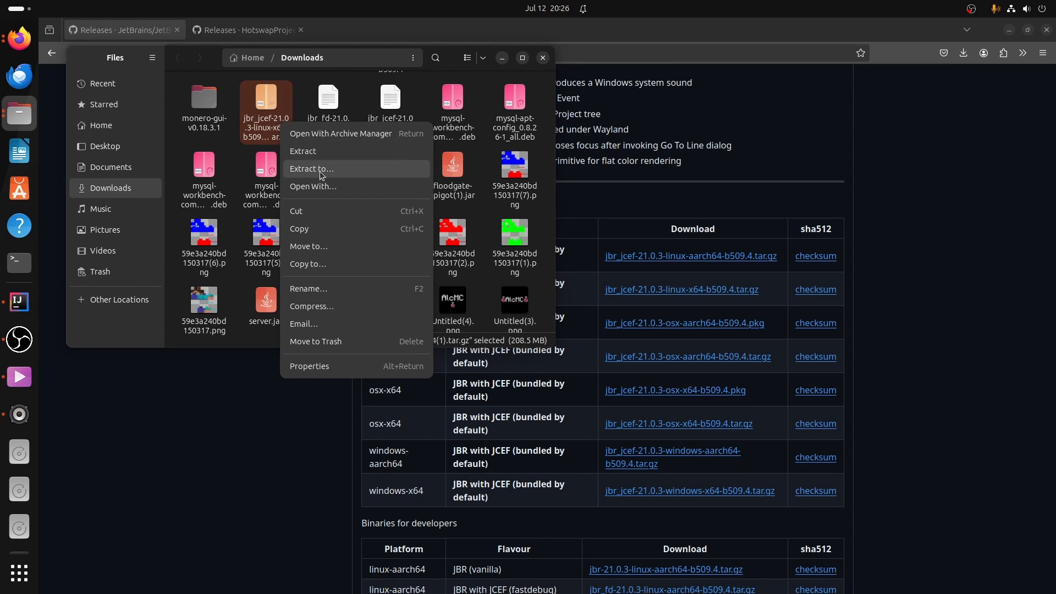
click(311, 169)
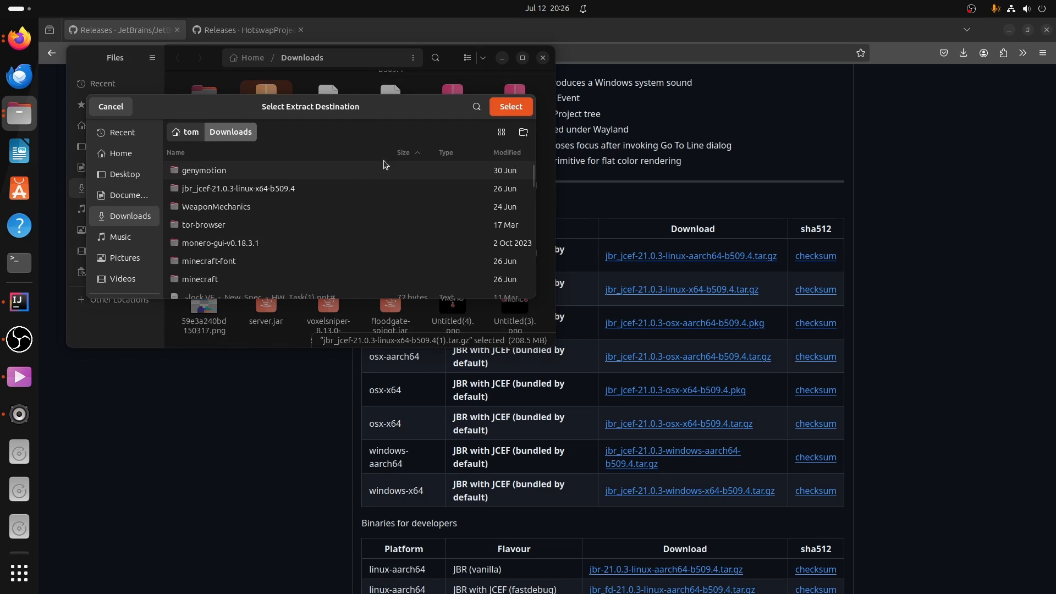
mouse_move(387, 166)
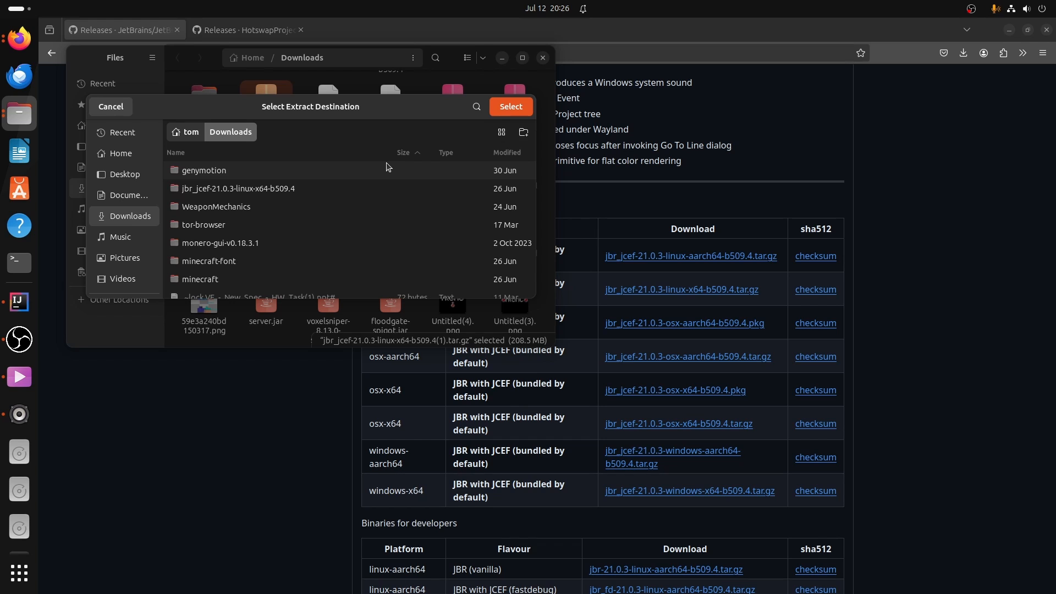
click(110, 107)
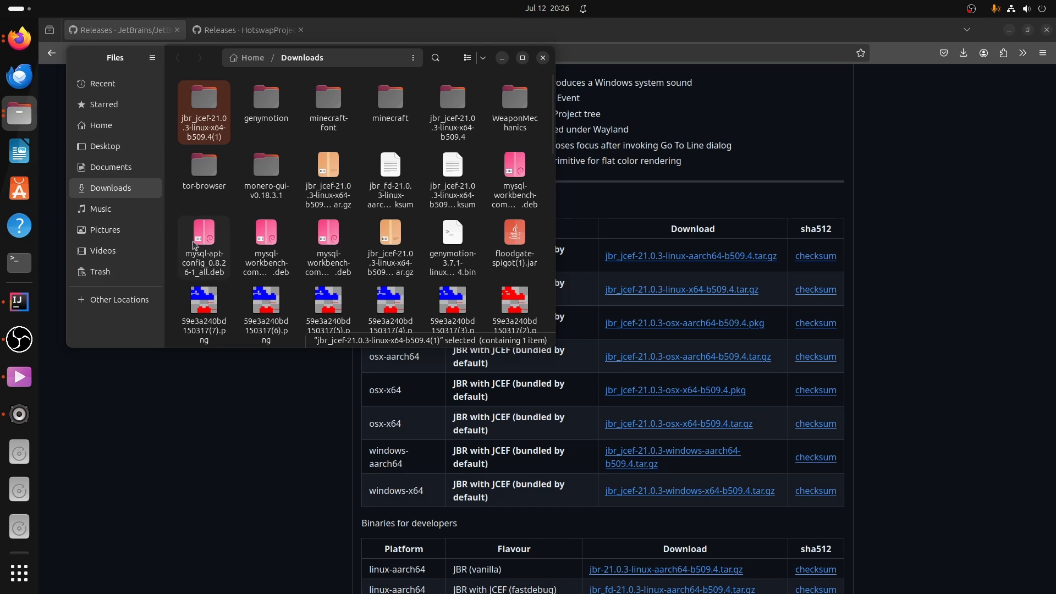
mouse_move(451, 446)
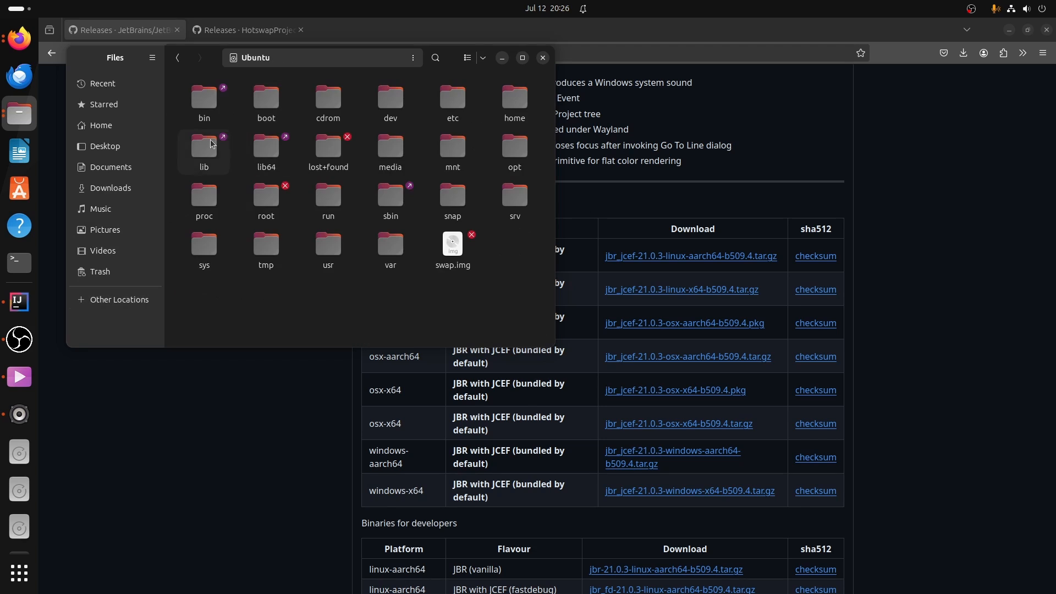
Go to the home folder and turn on Show Hidden Files to reveal .jdks.
click(204, 101)
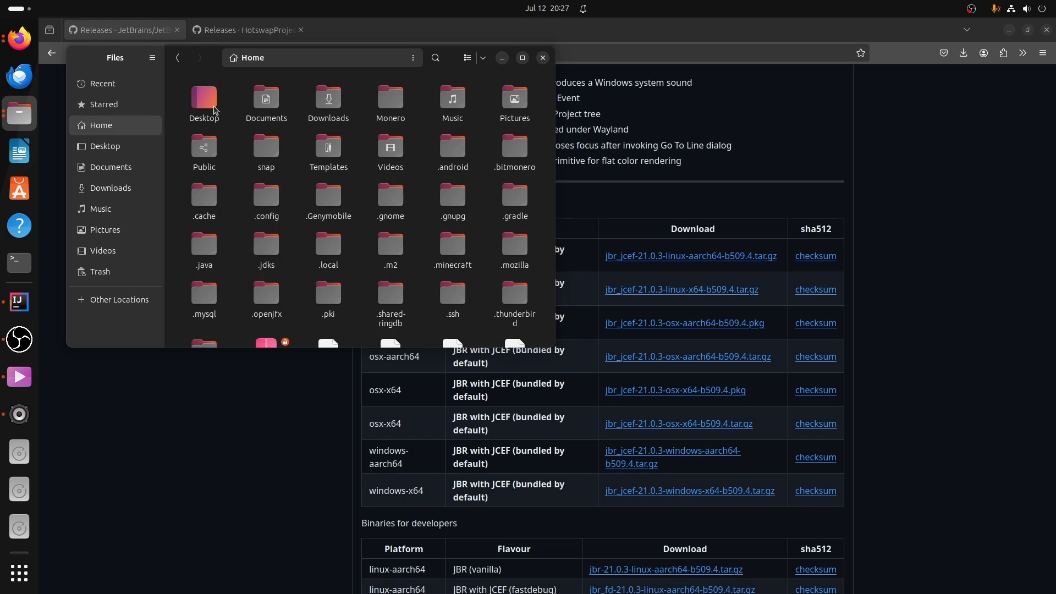
mouse_move(362, 73)
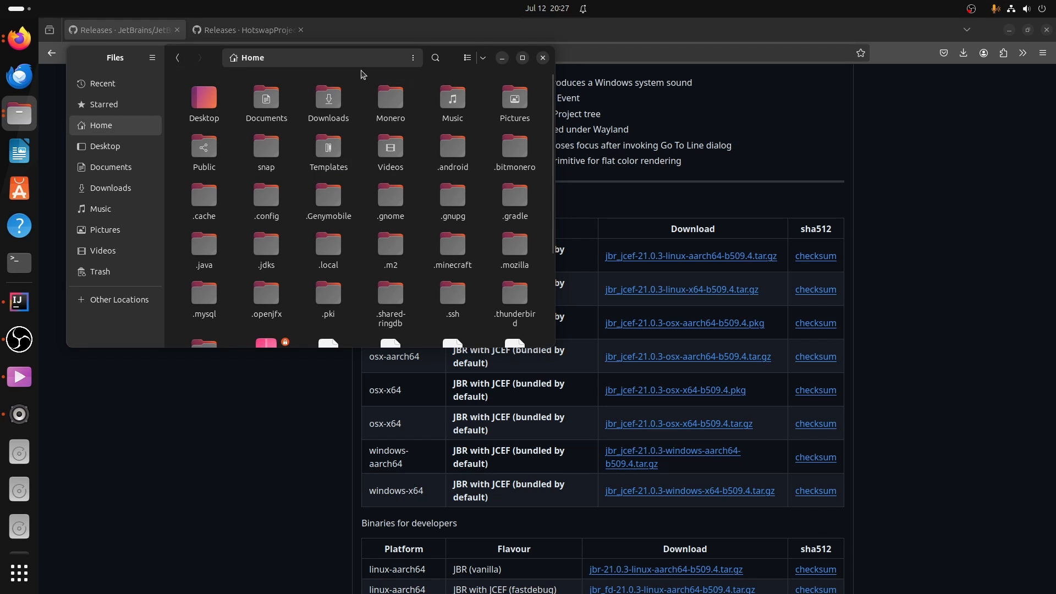
click(151, 57)
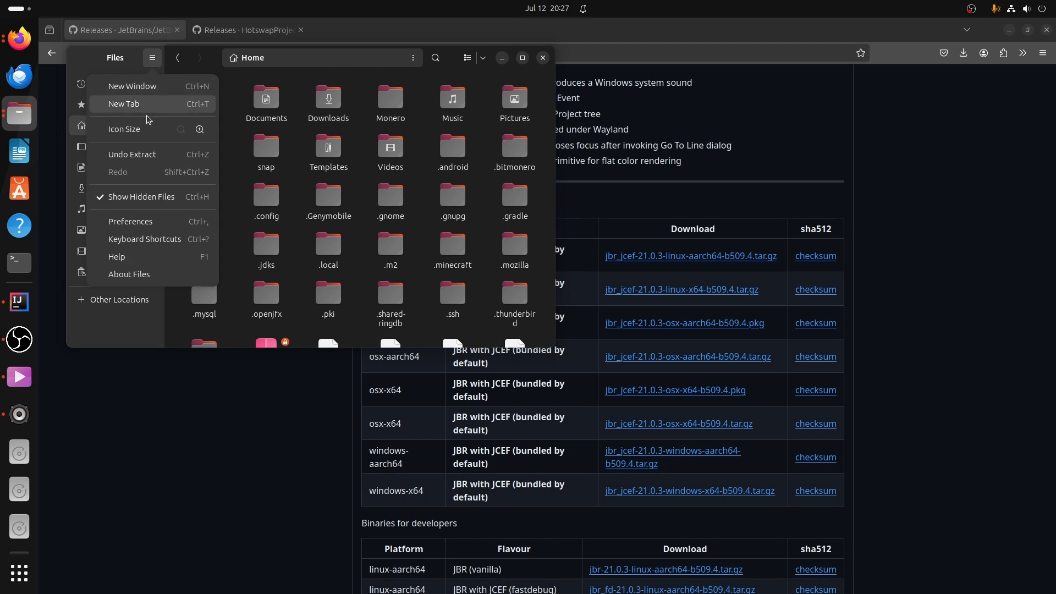
mouse_move(137, 202)
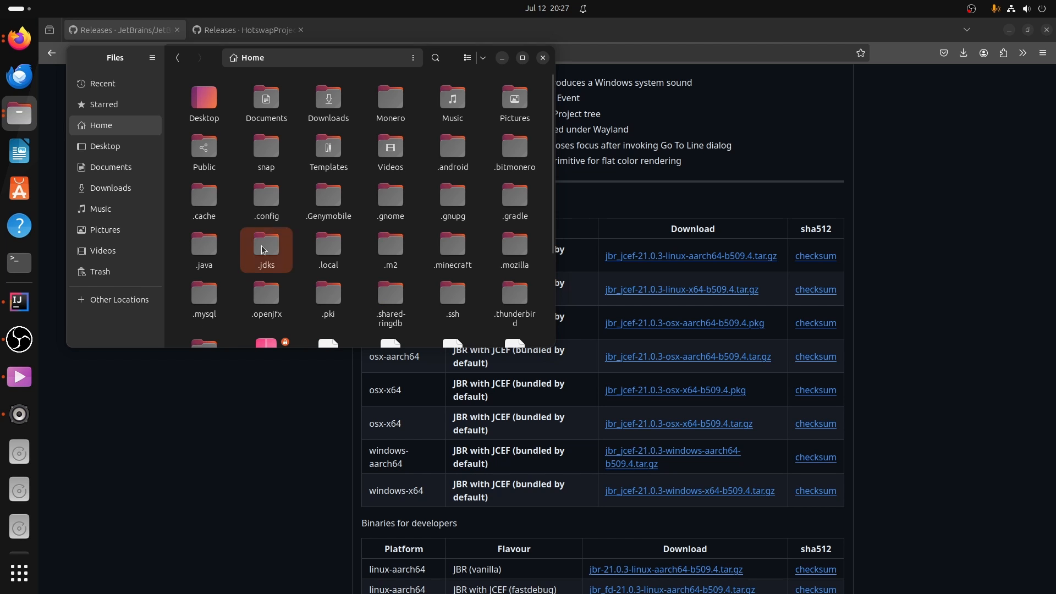
Paste the extracted jbr_jcef-21.0.3-linux-x64-b509.4 runtime folder into .jdks beside the other JDKs.
double_click(266, 249)
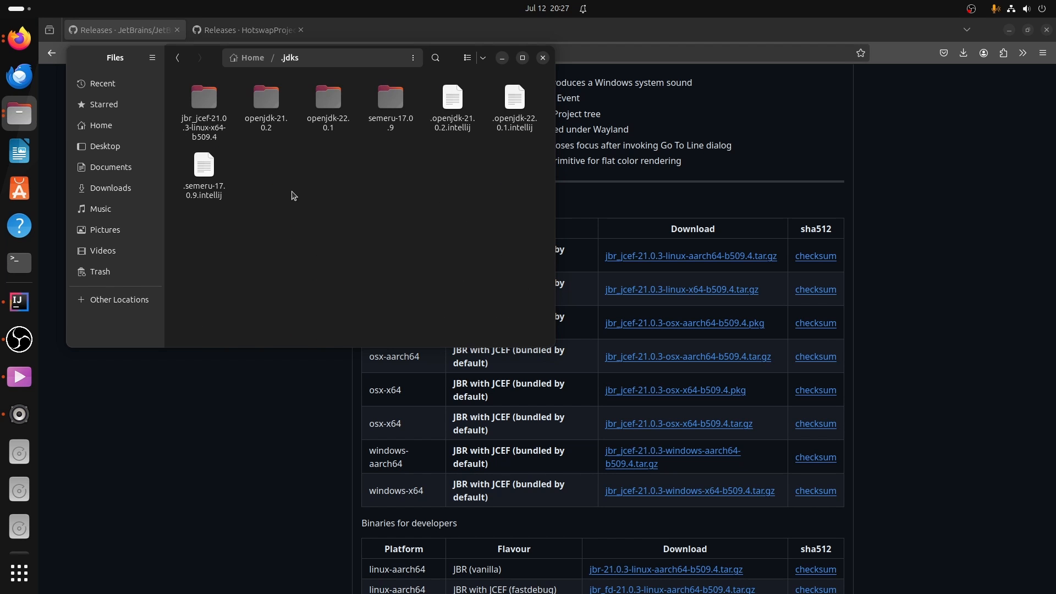
right_click(292, 195)
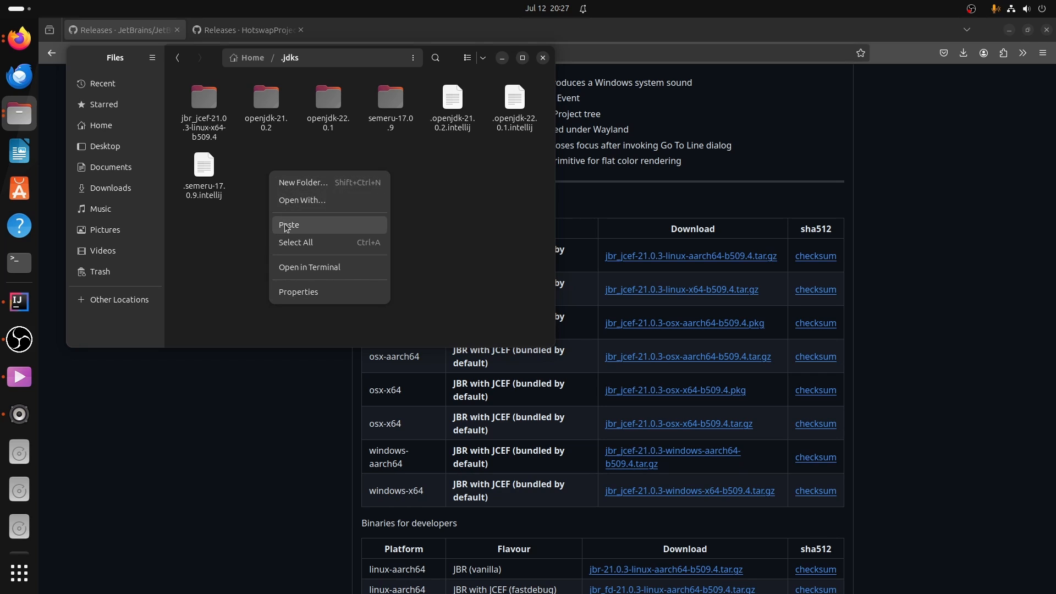
mouse_move(274, 186)
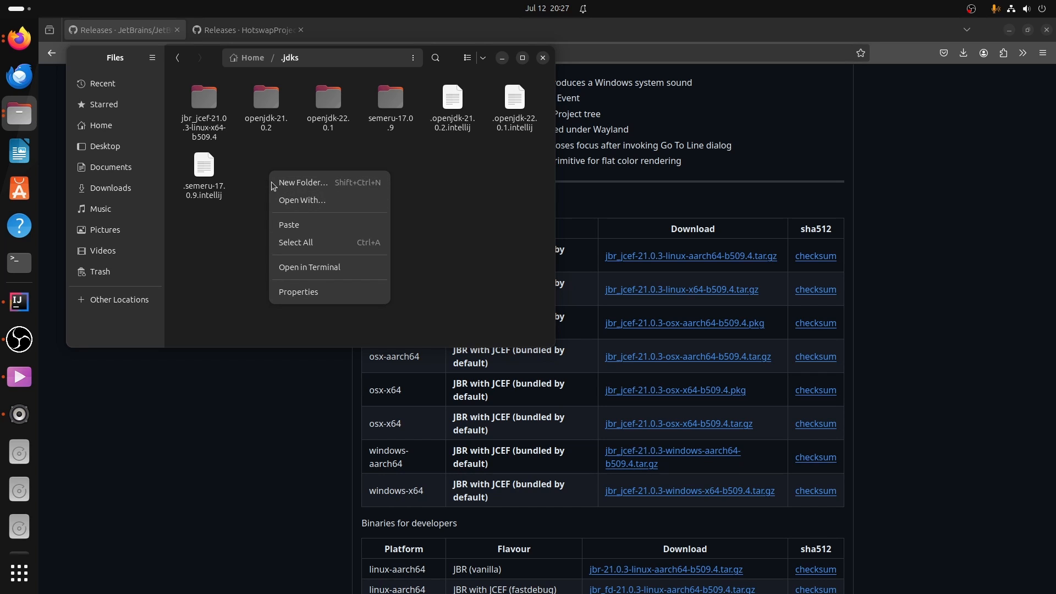
mouse_move(303, 183)
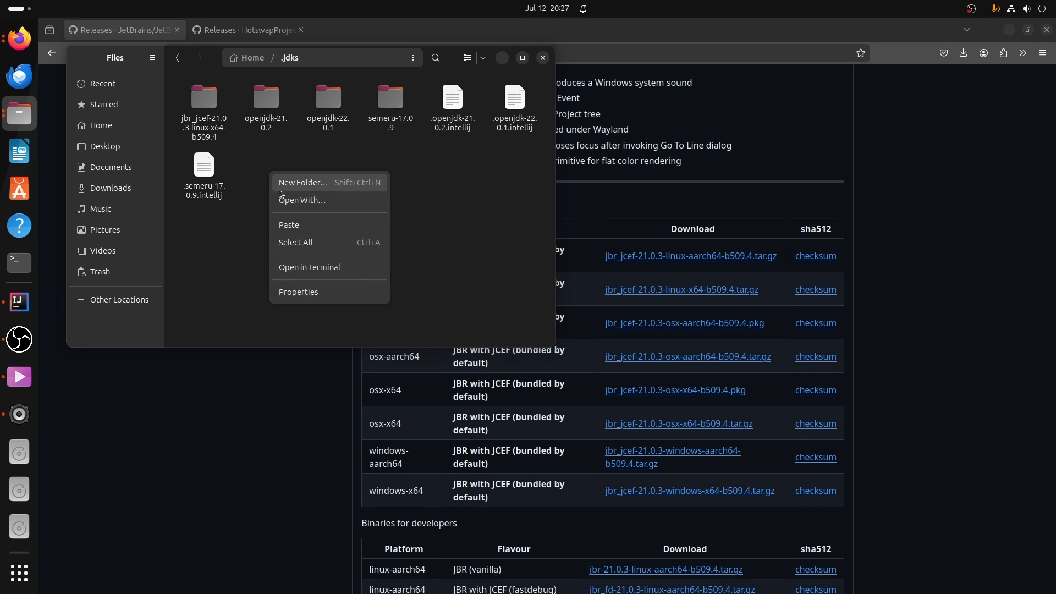
click(288, 225)
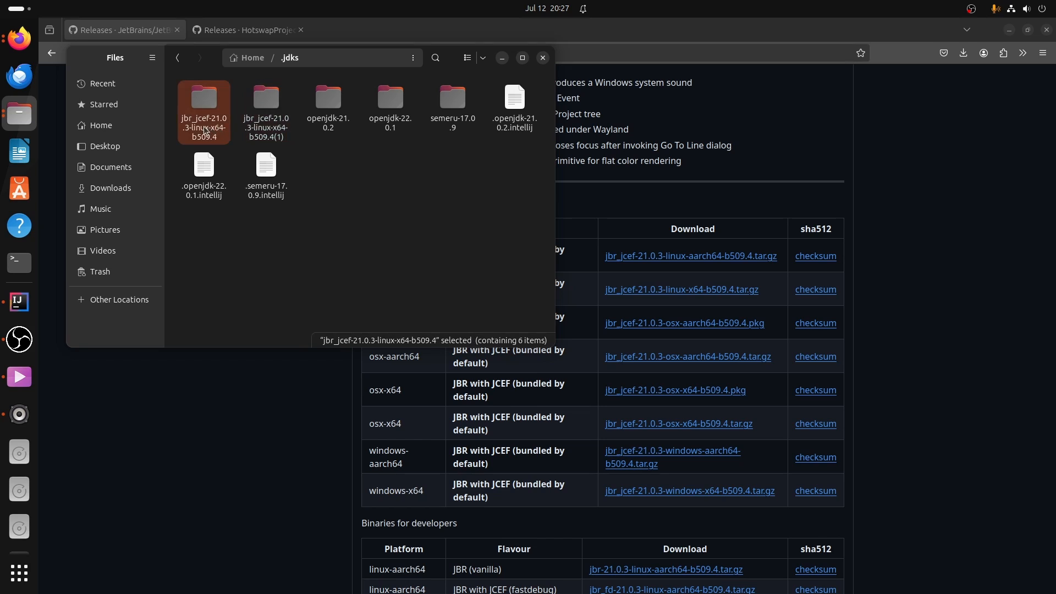
mouse_move(205, 128)
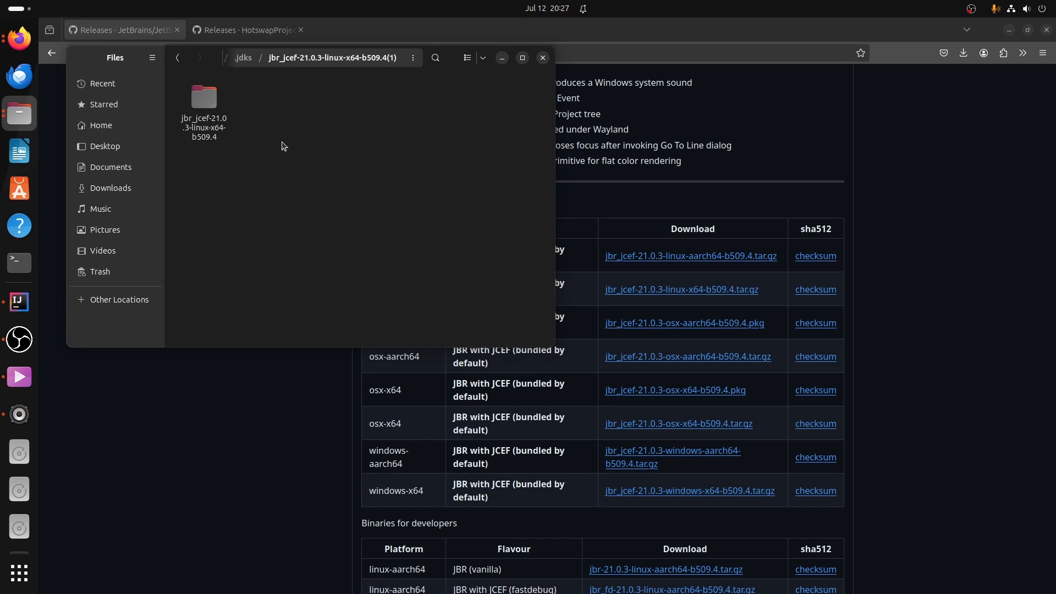
click(203, 107)
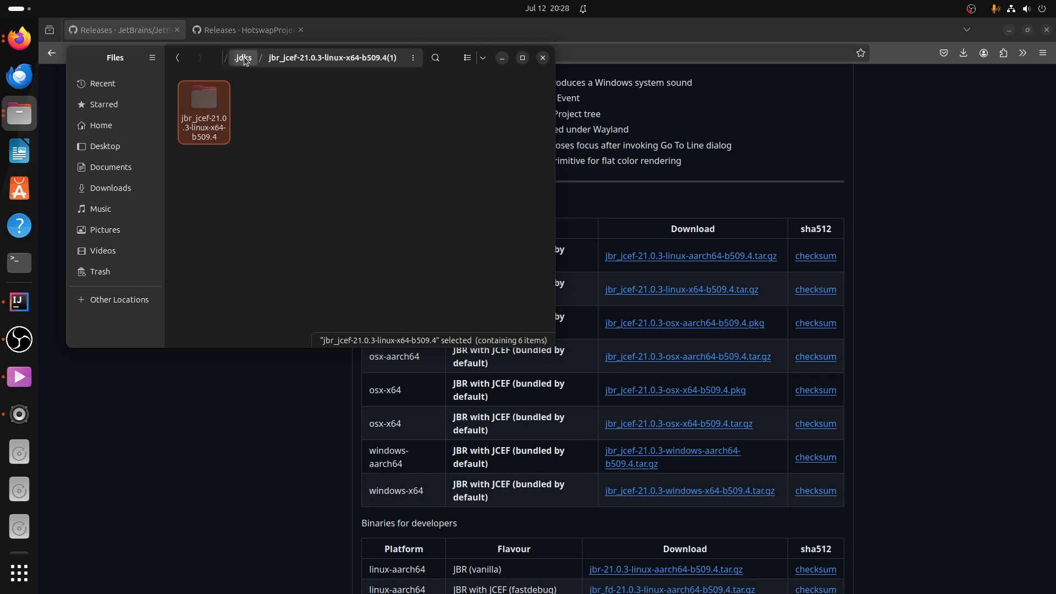
click(243, 58)
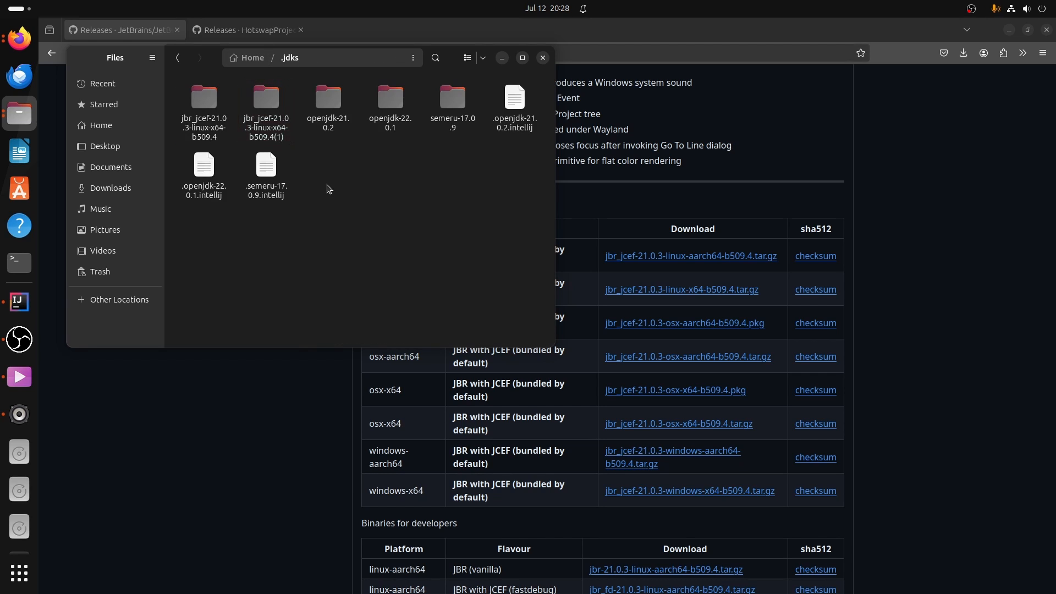
click(264, 101)
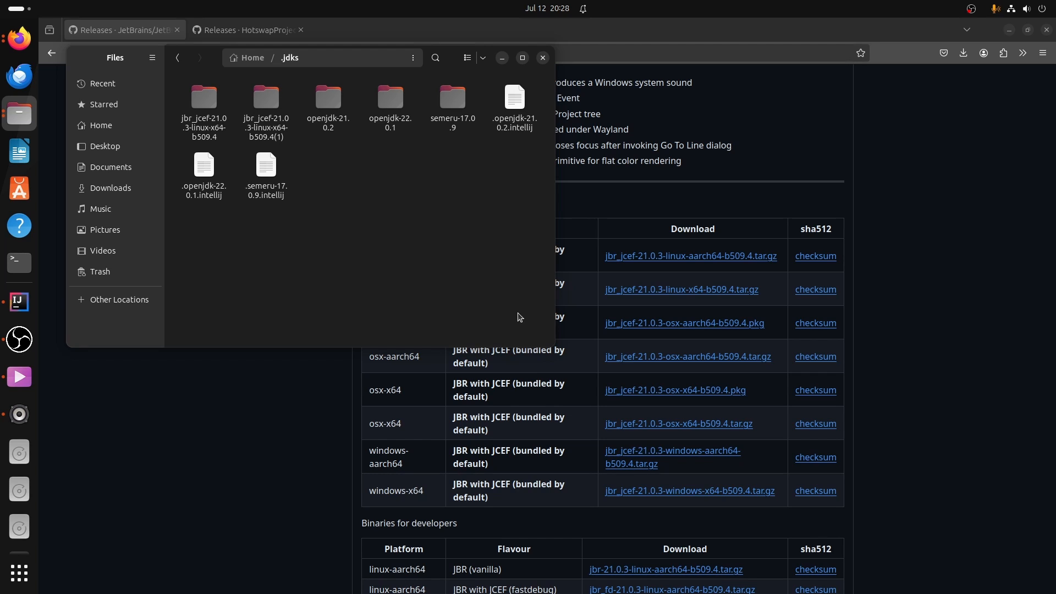
click(265, 101)
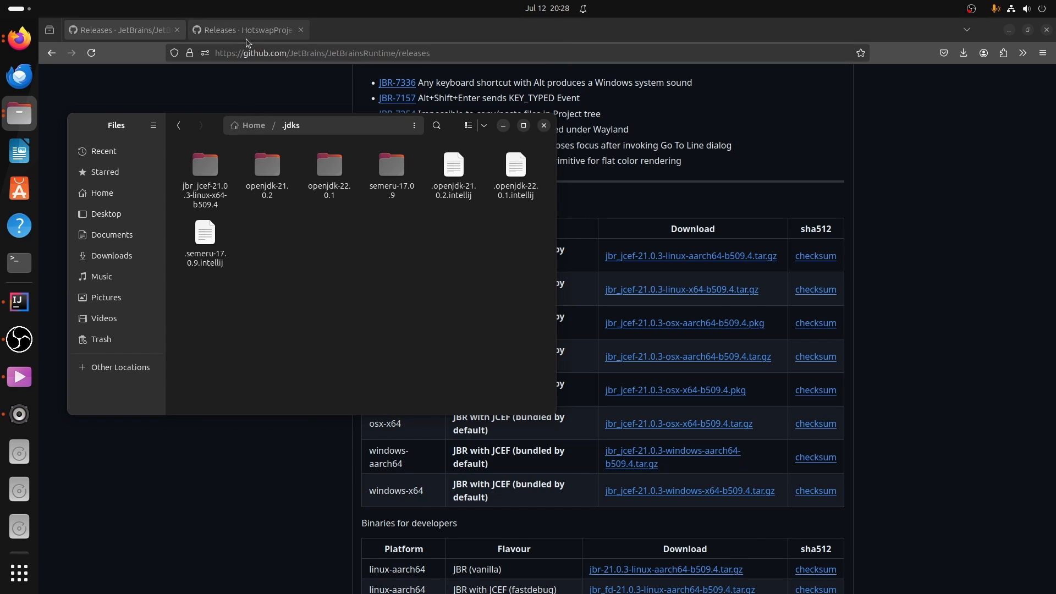
Show the HotswapAgent releases page scrolled to the 1.4.2-SNAPSHOT pre-release.
click(247, 29)
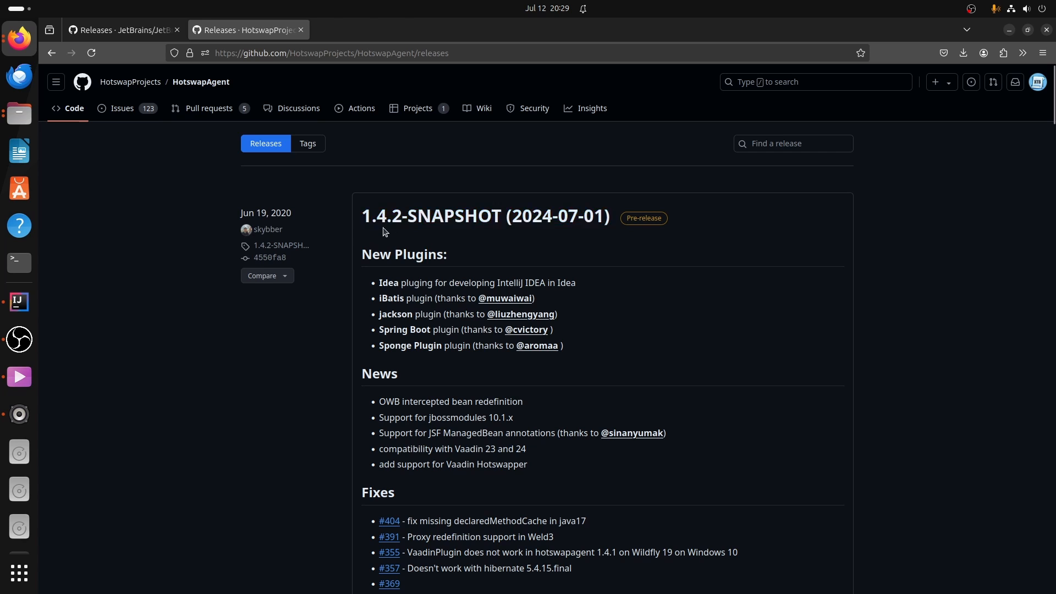
scroll(down, 3)
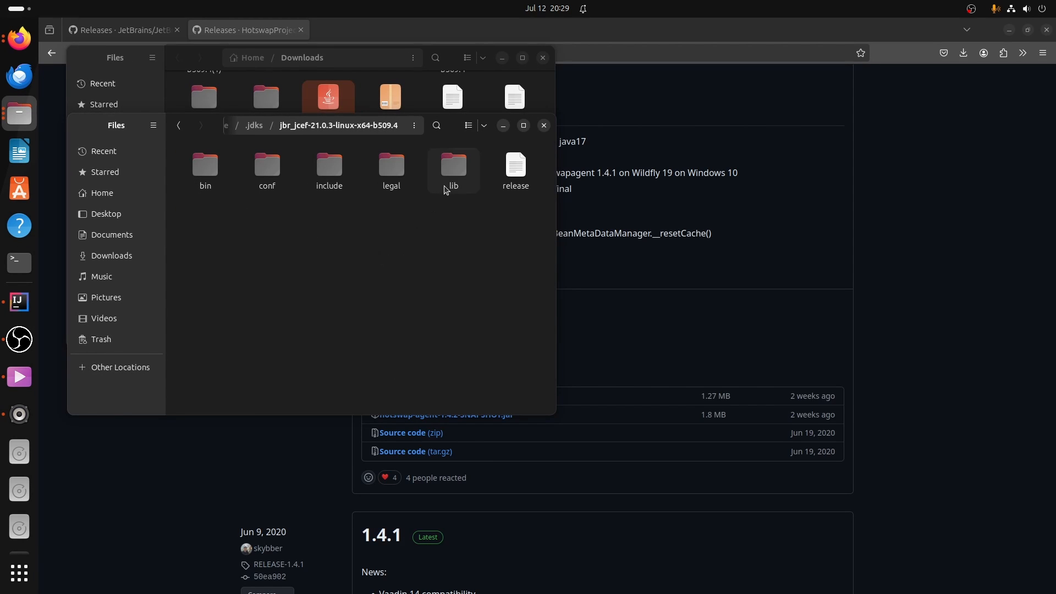
Rename hotswap-agent-1.4.2-SNAPSHOT.jar in the runtime's lib/hotswap folder to hotswap-agent.jar.
double_click(453, 169)
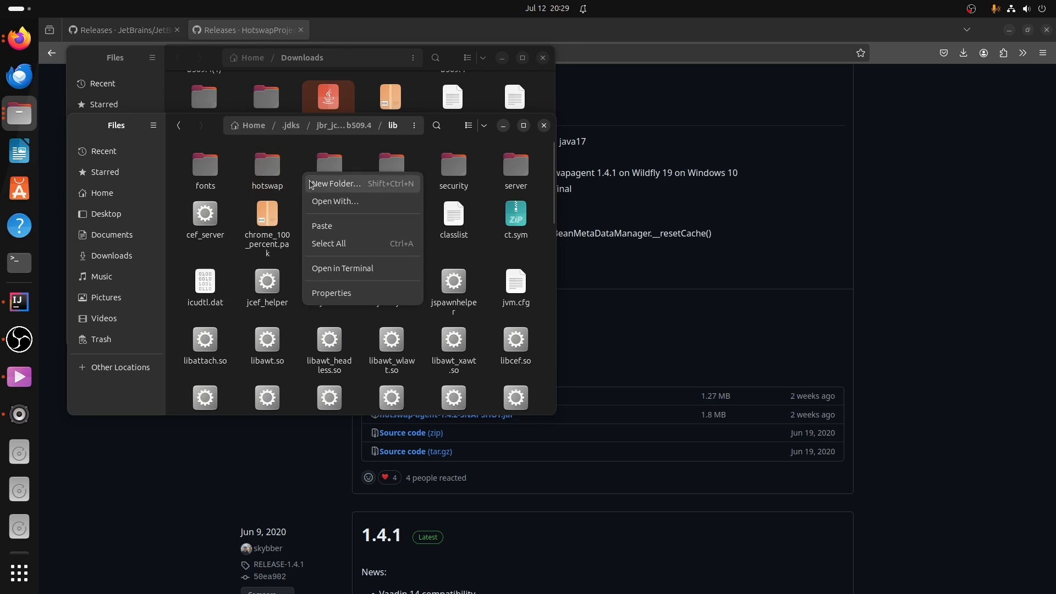
double_click(266, 168)
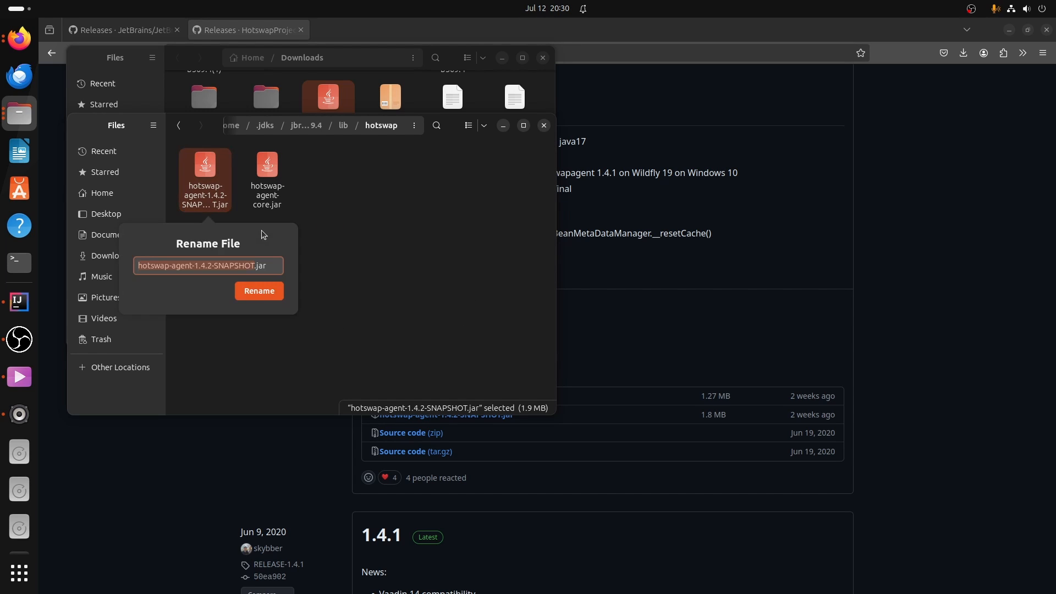
text(hotswap-agent.jar)
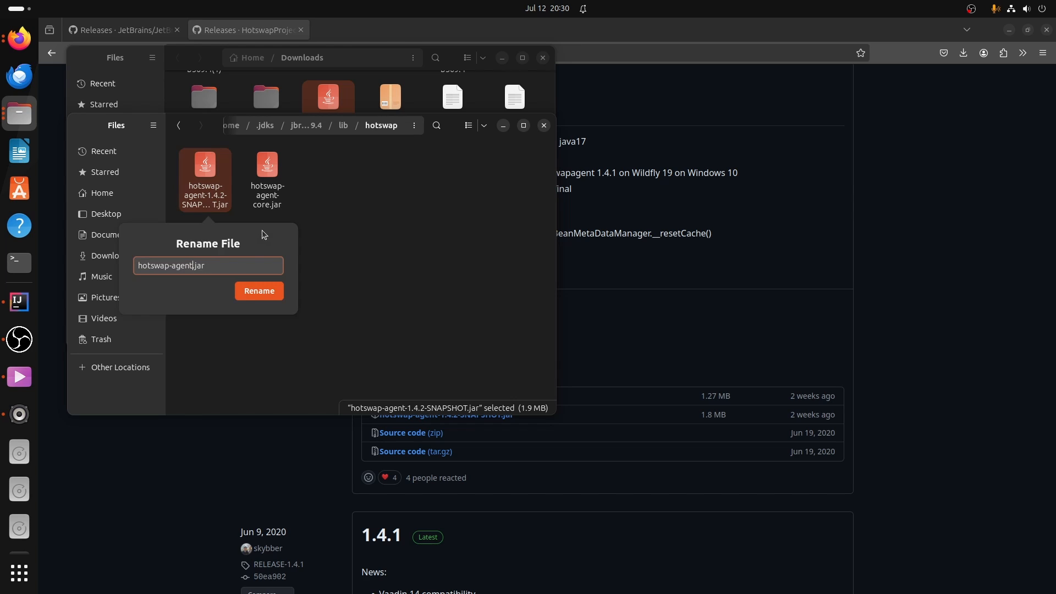
click(258, 290)
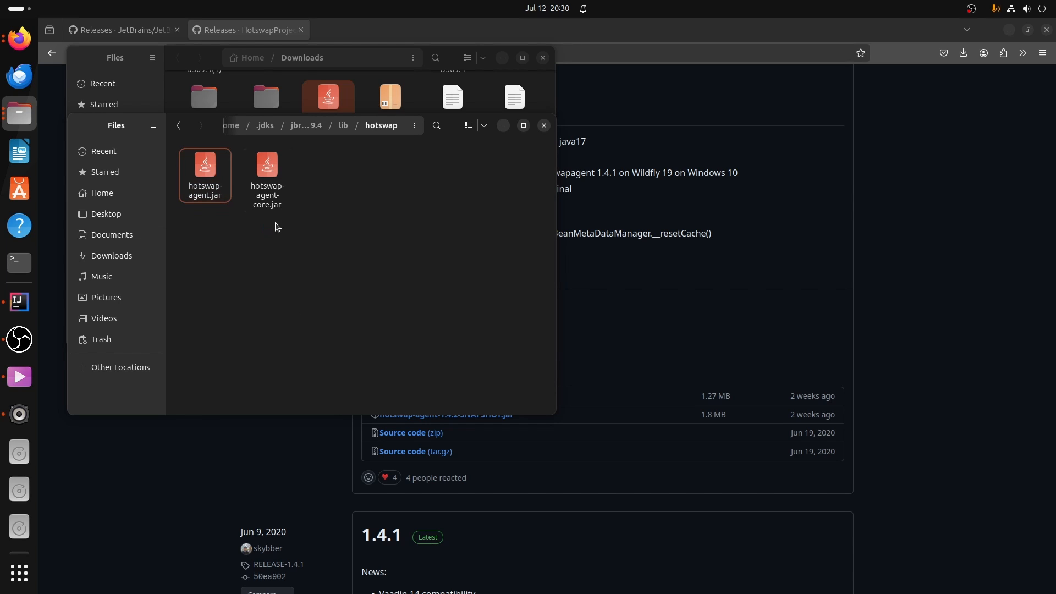
click(266, 174)
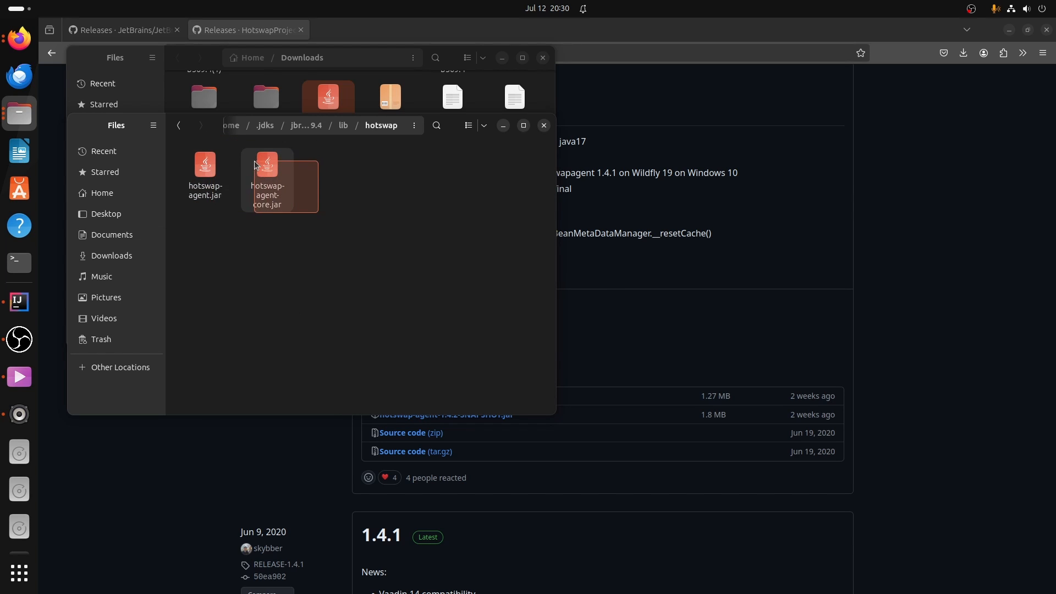
click(267, 180)
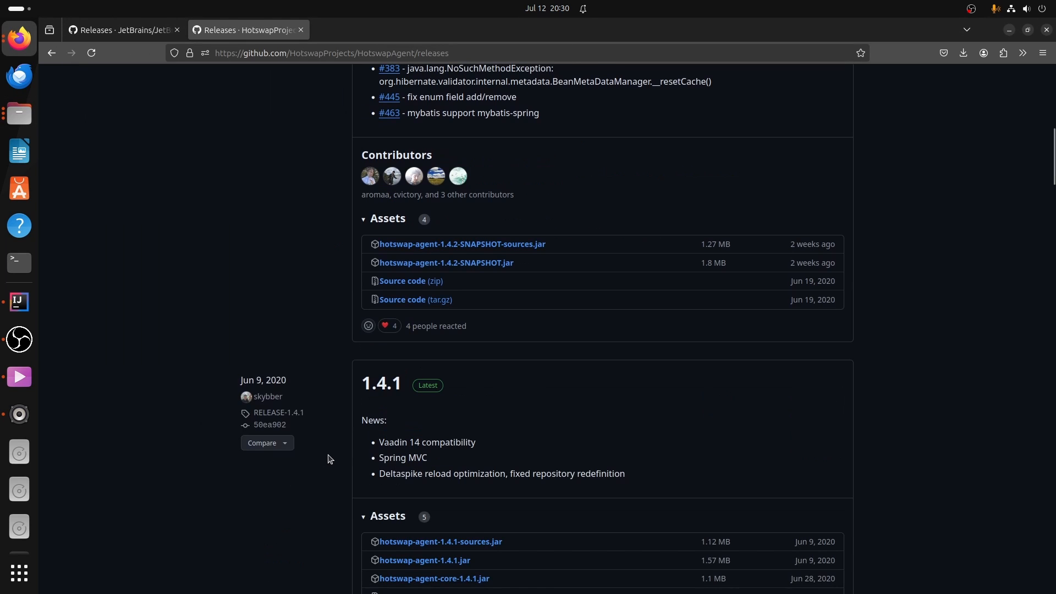
mouse_move(389, 402)
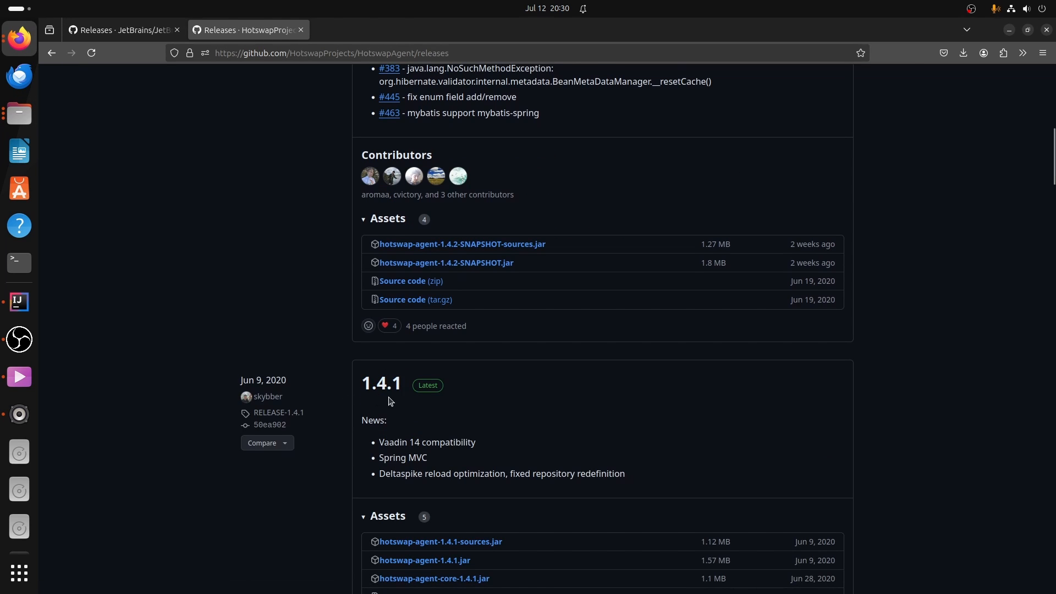
Scroll the HotswapAgent releases page down to the 1.4.1 assets with hotswap-agent-core-1.4.1.jar.
scroll(down, 3)
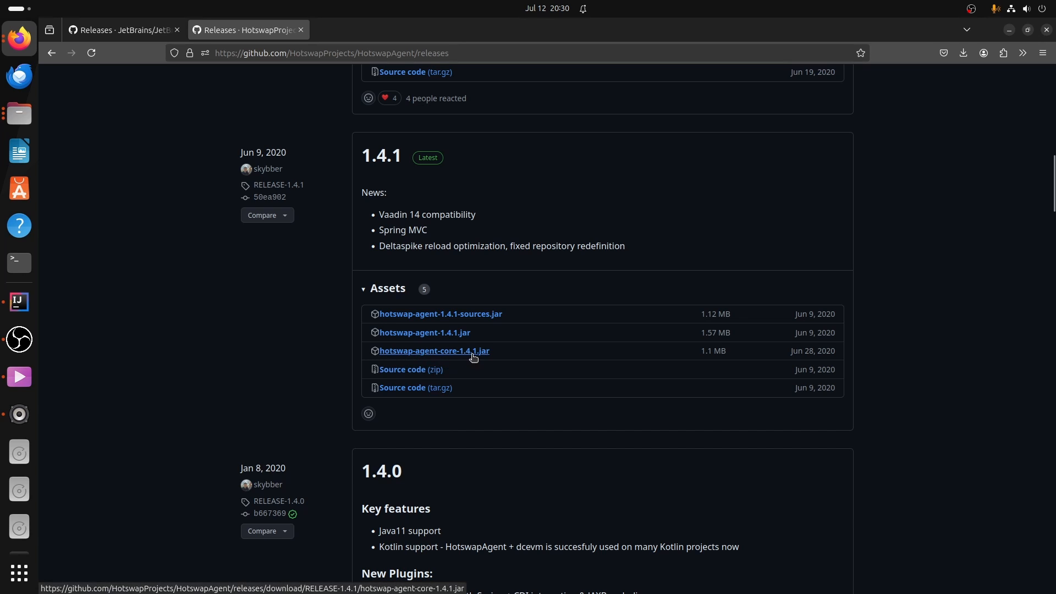
mouse_move(430, 357)
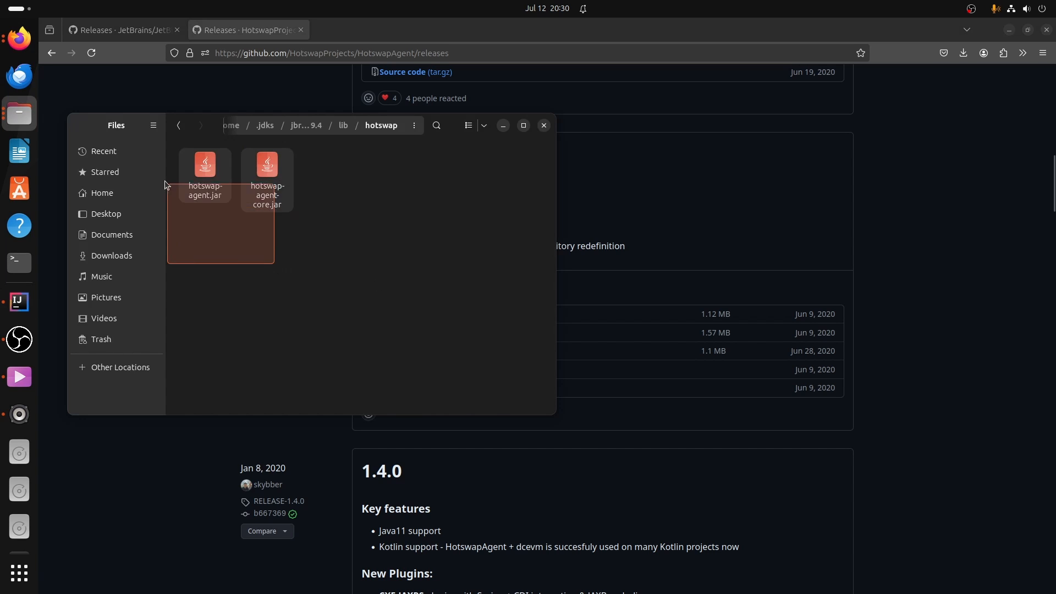
Confirm hotswap-agent.jar and hotswap-agent-core.jar are present, then bring up the AlcMCPlugin project.
click(264, 234)
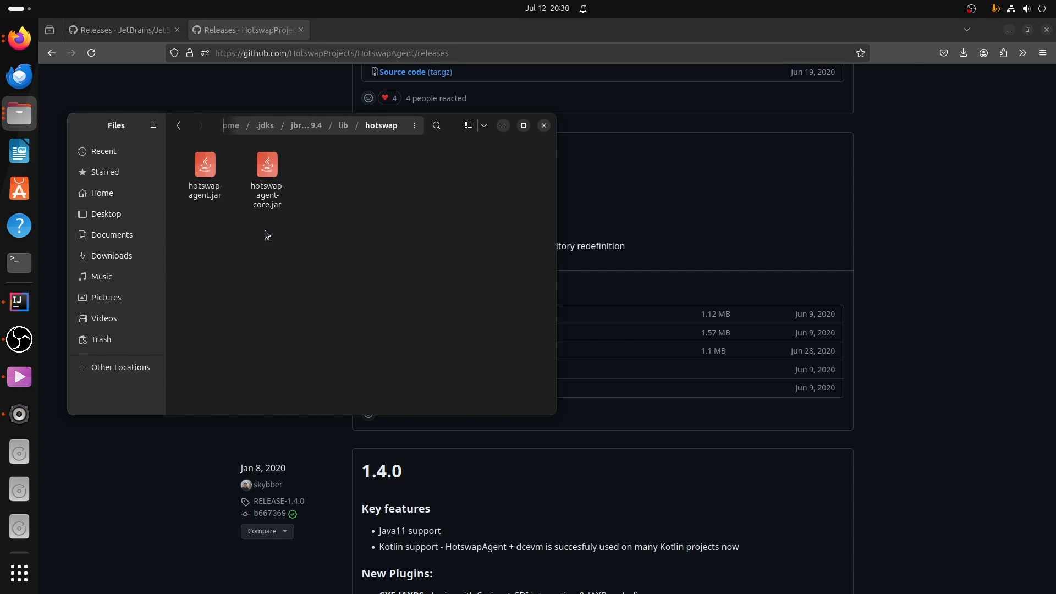
click(267, 164)
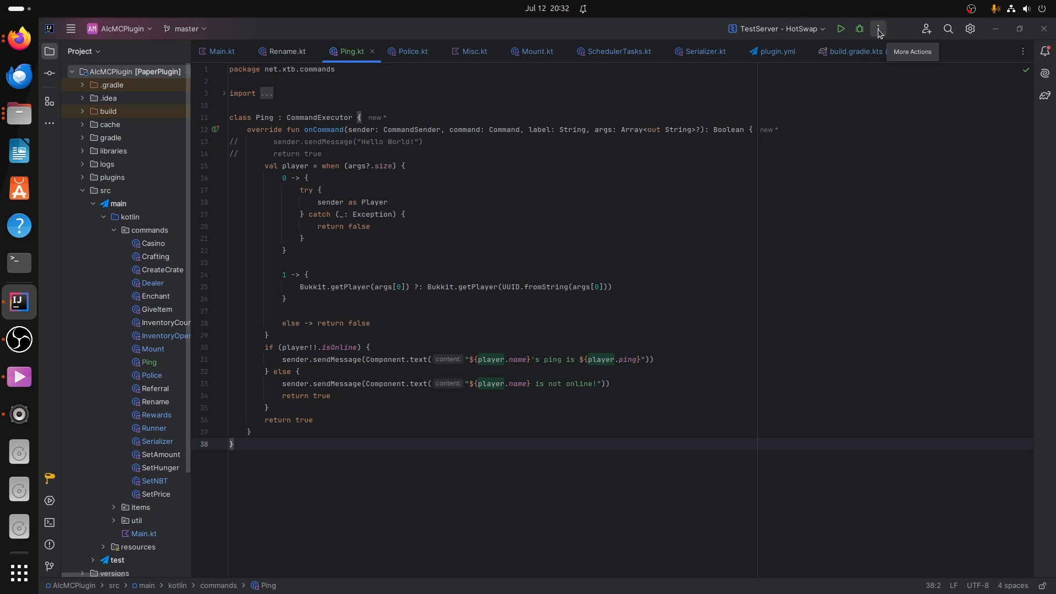
Add a JAR Application configuration with VM options -XX:+AllowEnhancedClassRedefinition -XX:HotswapAgent=fatjar.
click(774, 28)
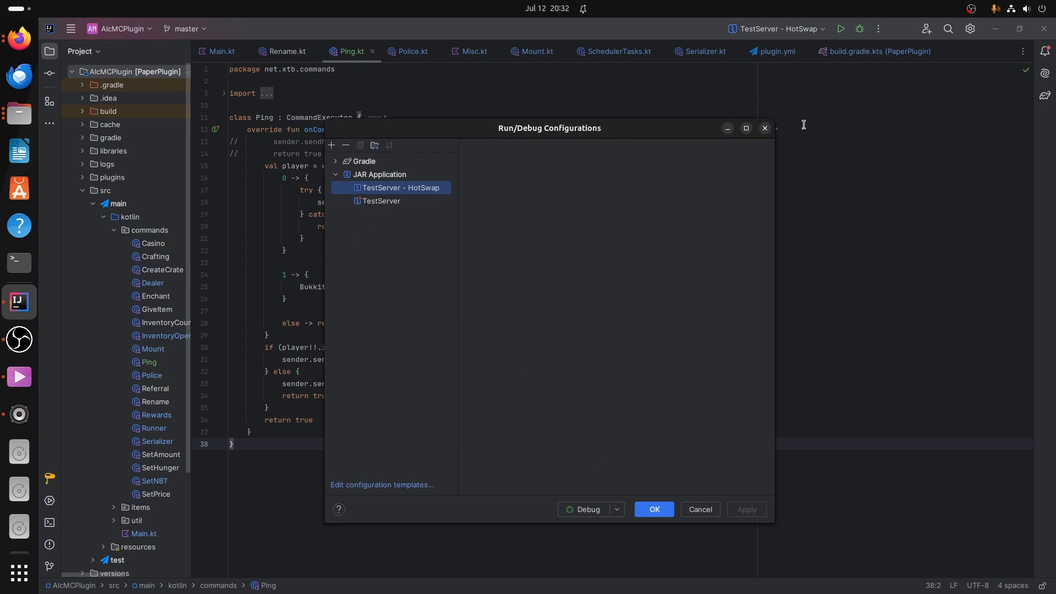
click(332, 145)
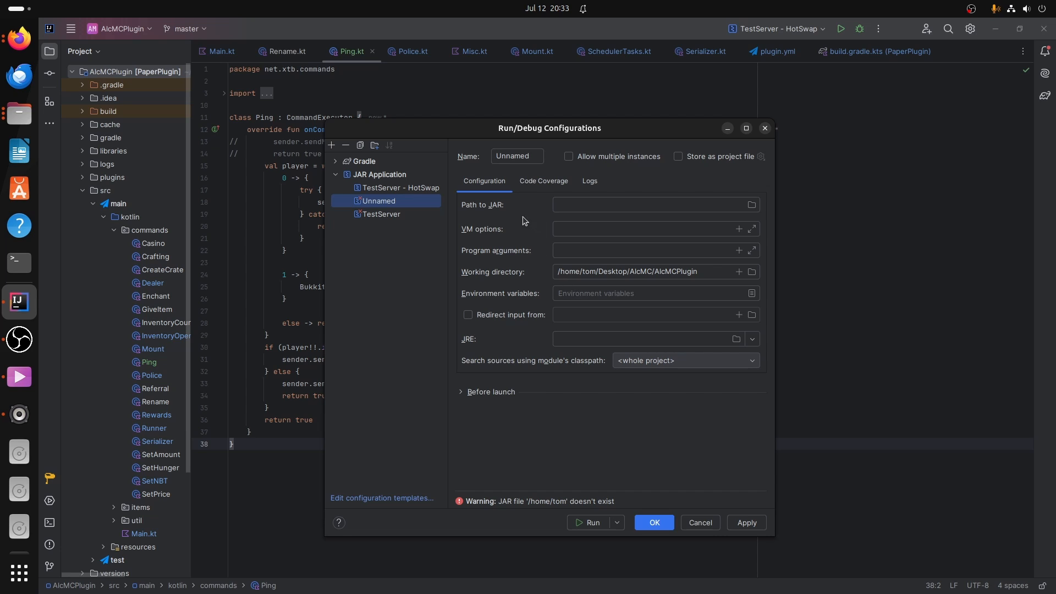
click(650, 205)
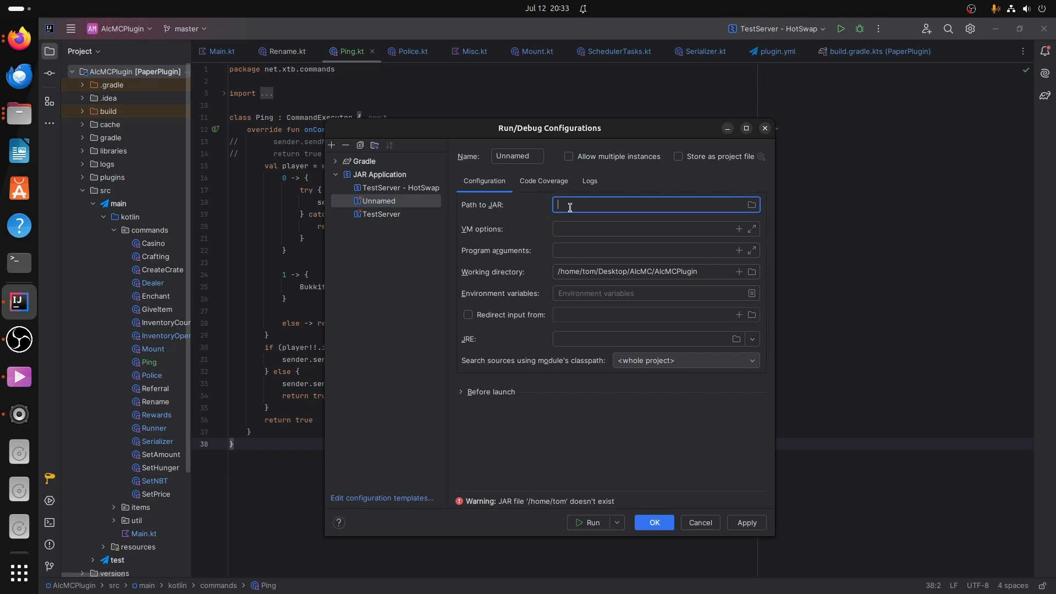
mouse_move(636, 219)
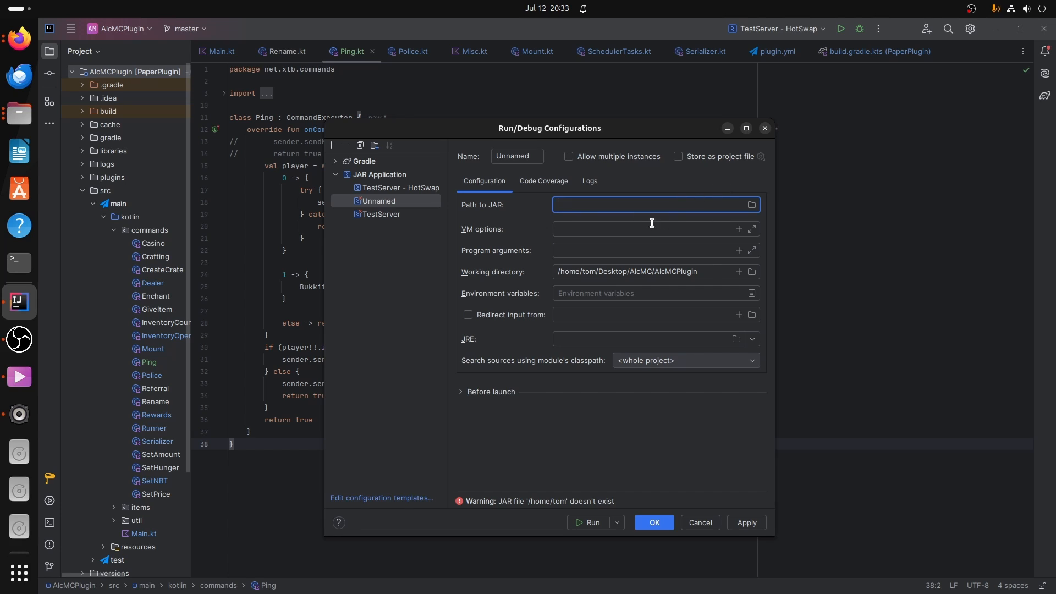
click(647, 229)
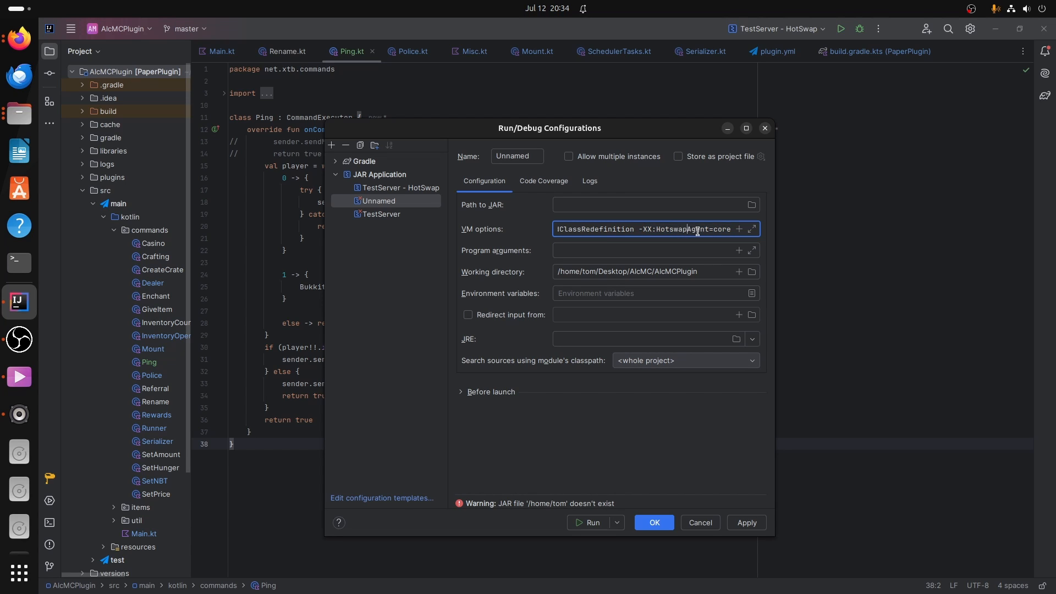
double_click(723, 229)
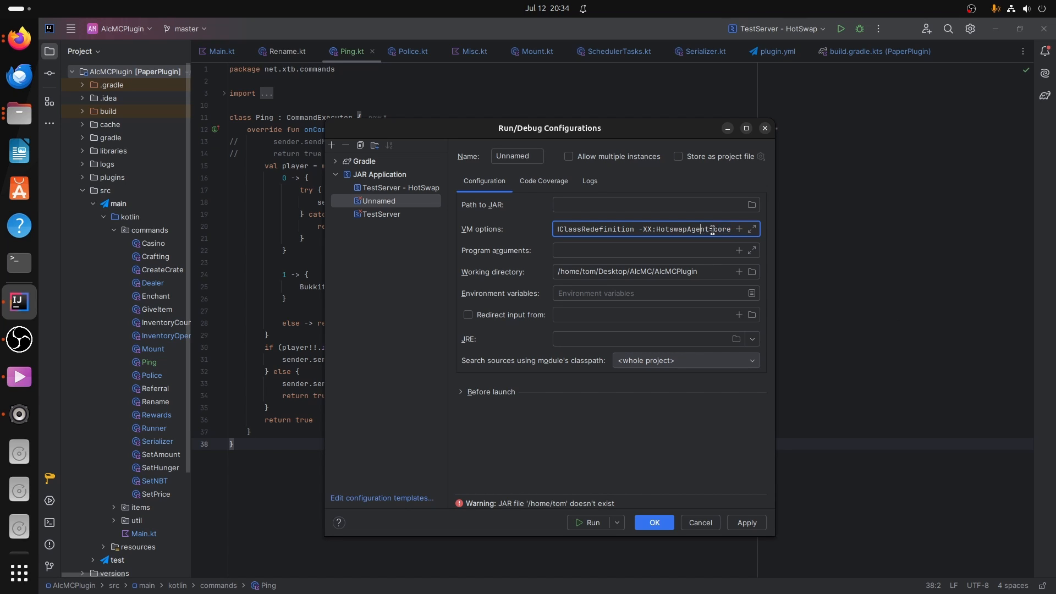
double_click(720, 229)
text(fatja)
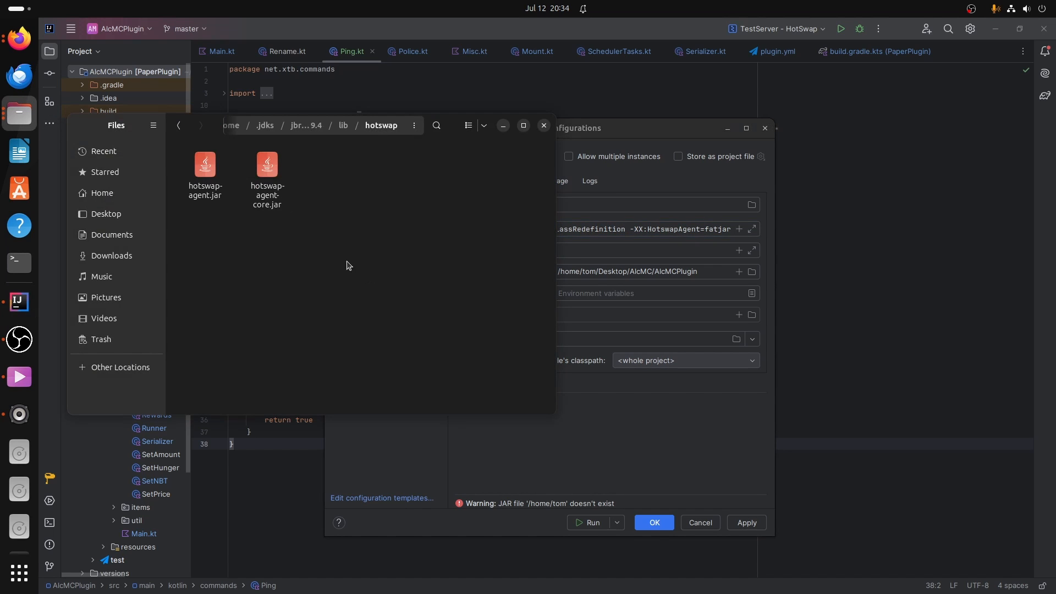
Check hotswap-agent.jar's size in the hotswap folder, then return to IntelliJ's configuration dialog.
click(267, 169)
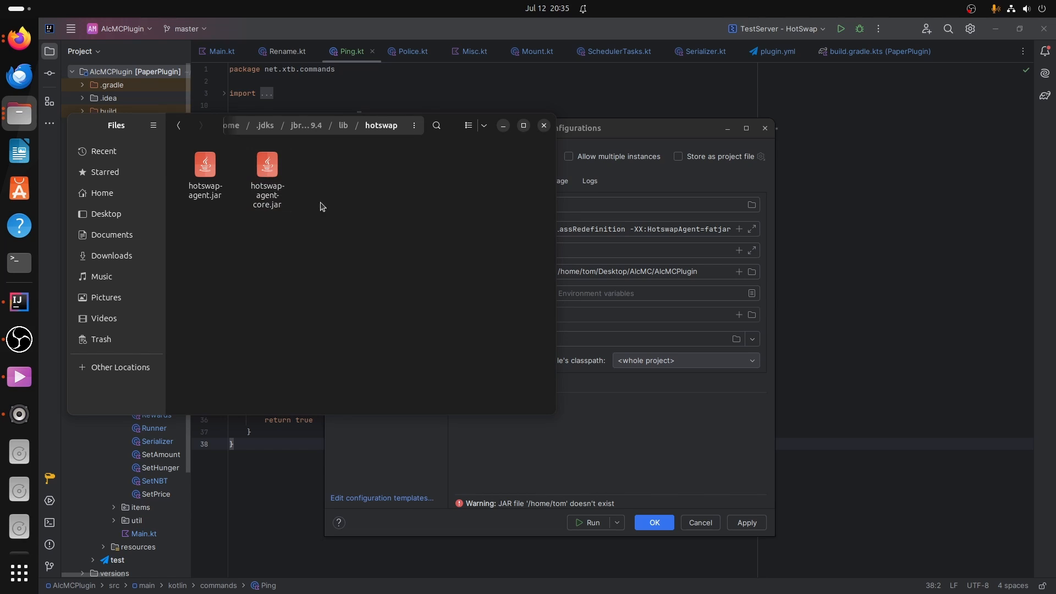
click(204, 171)
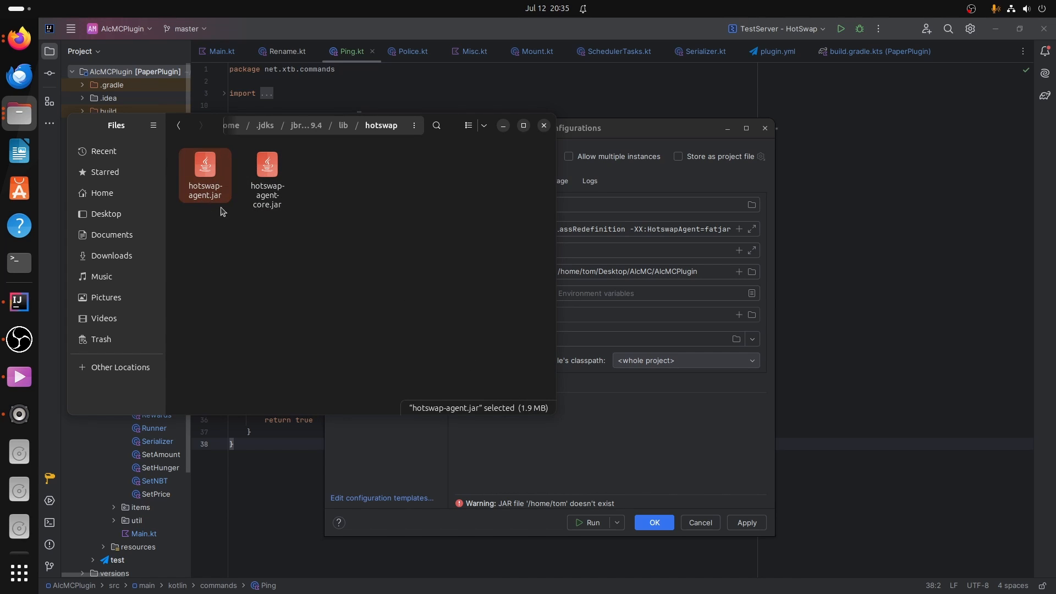
click(367, 180)
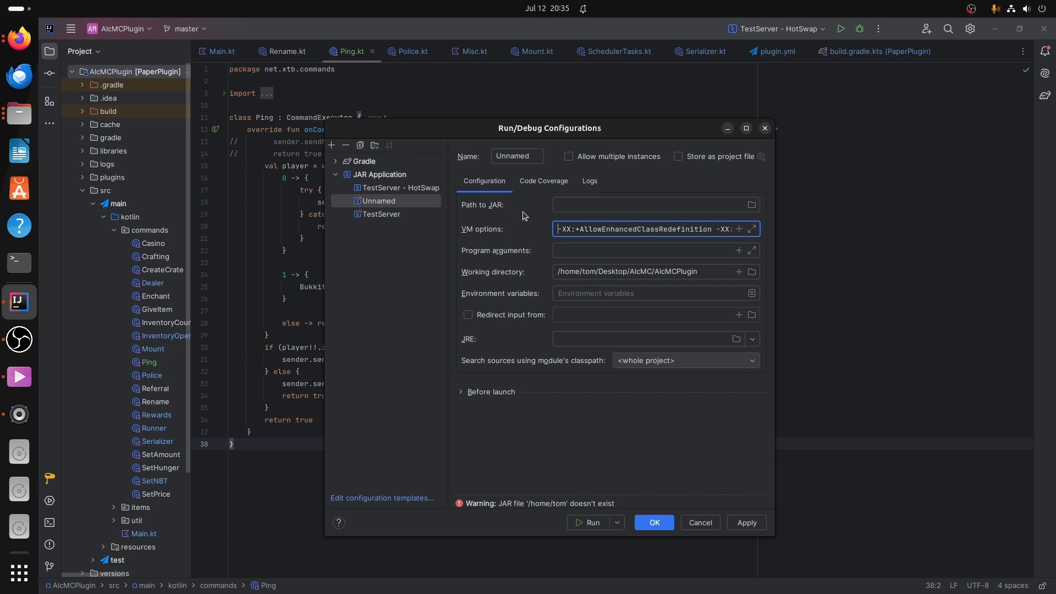
mouse_move(511, 342)
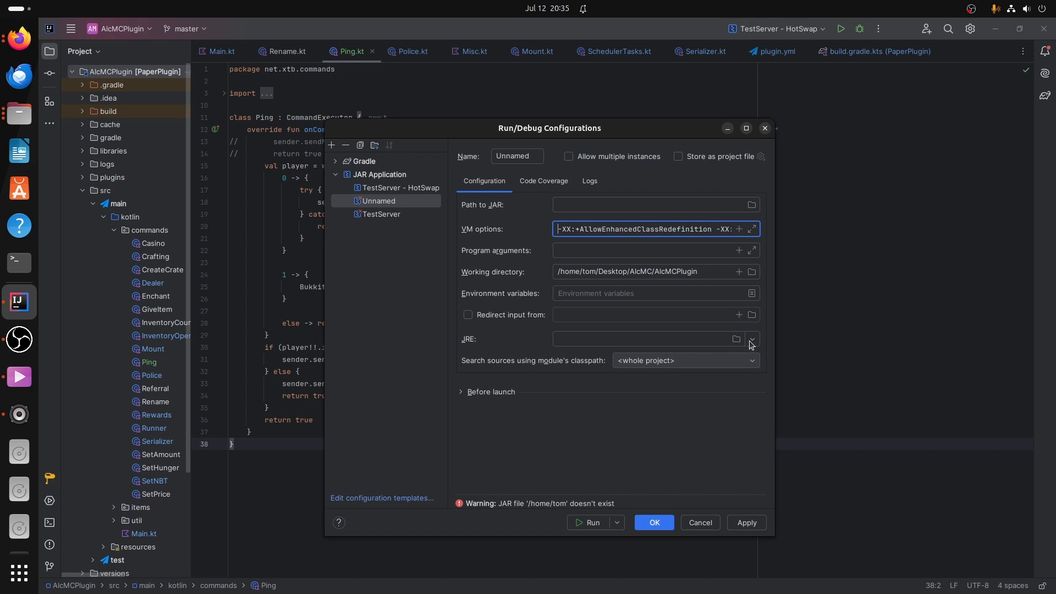
Choose .jdks/jbr_jcef-21.0.3-linux-x64-b509.4 as the configuration's JRE.
click(752, 339)
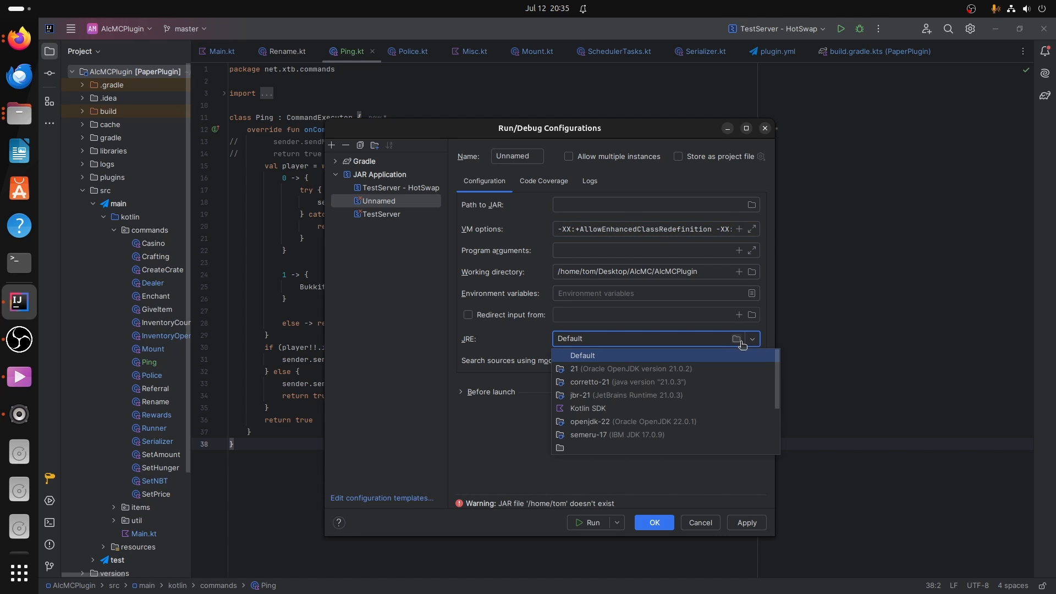
scroll(down, 3)
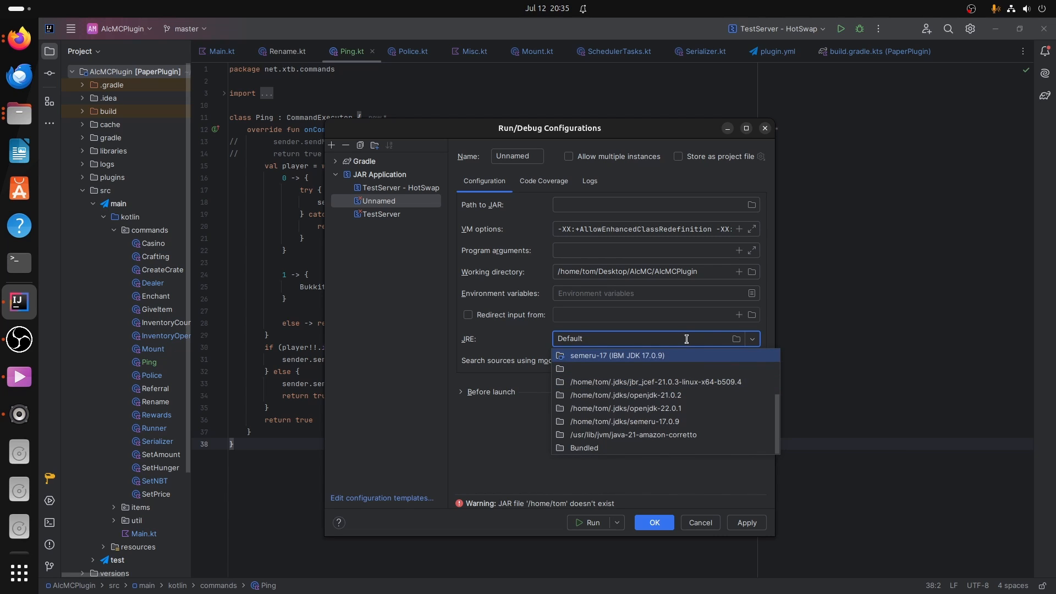
mouse_move(618, 395)
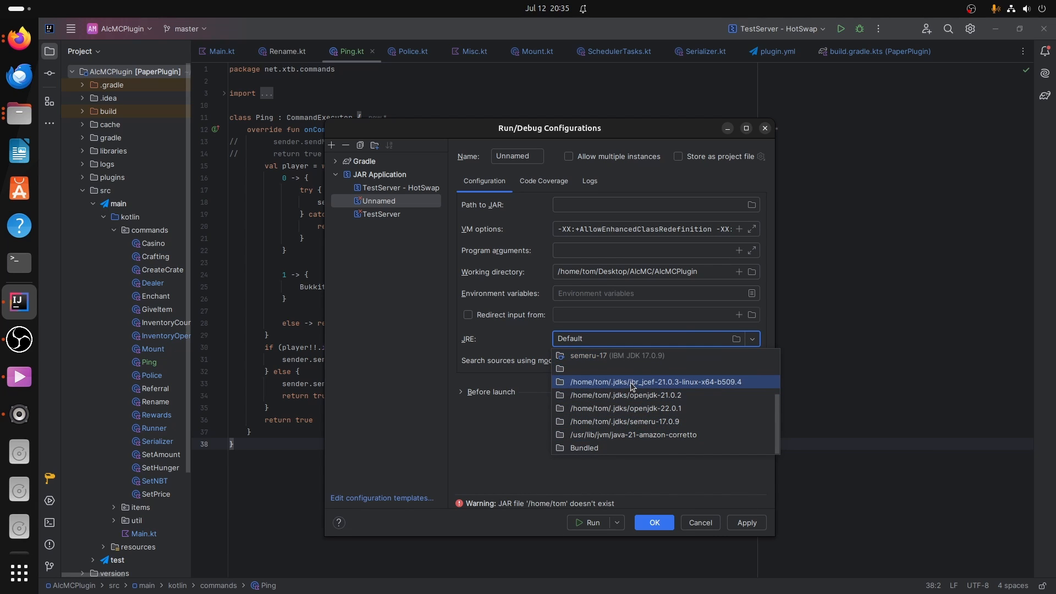
mouse_move(645, 382)
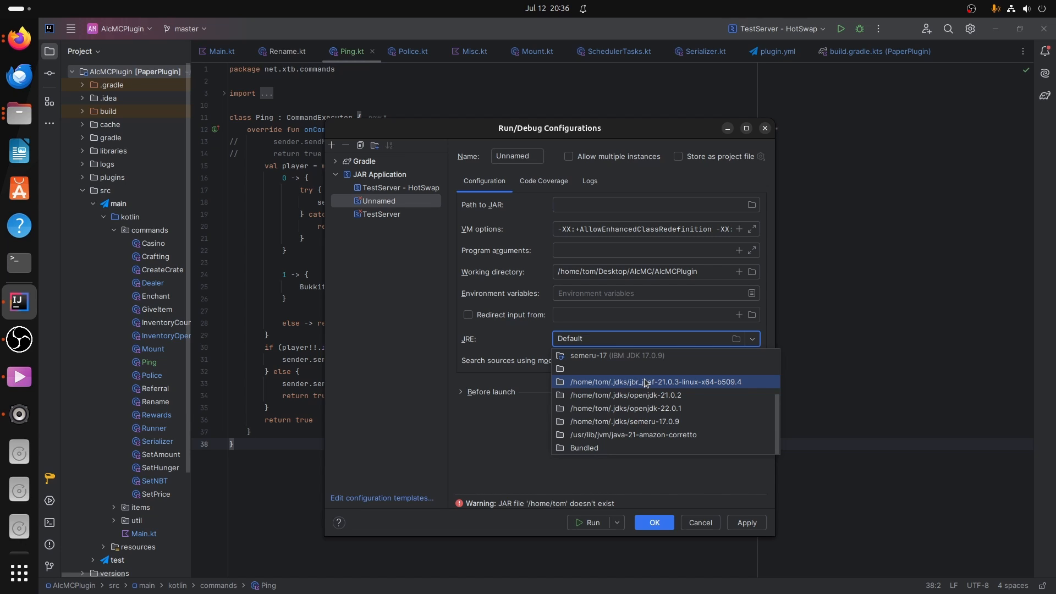
click(653, 382)
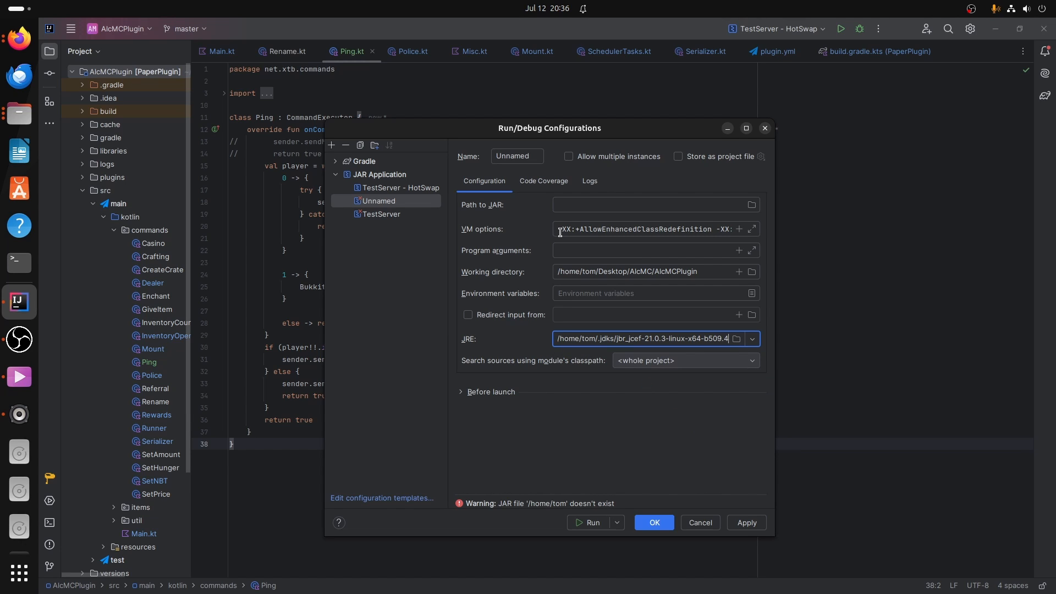
click(647, 229)
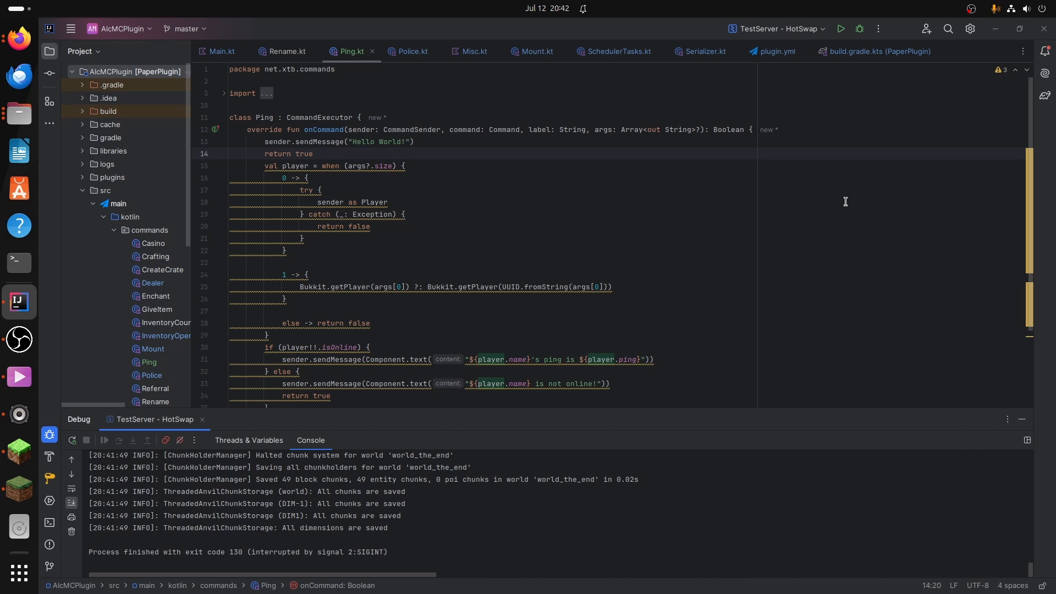
mouse_move(841, 29)
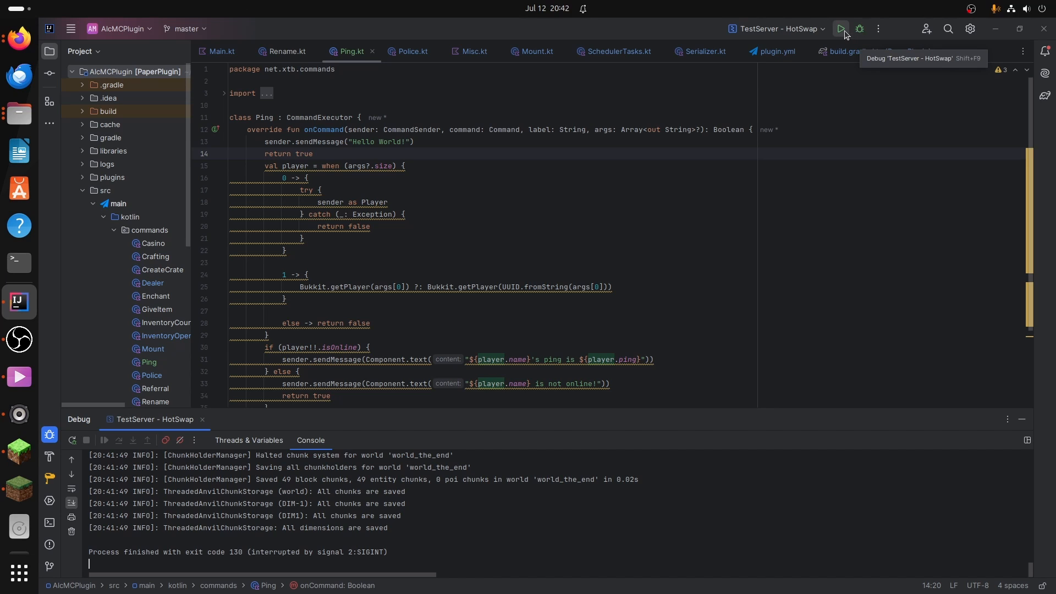
Launch the TestServer - HotSwap configuration in debug mode.
click(840, 28)
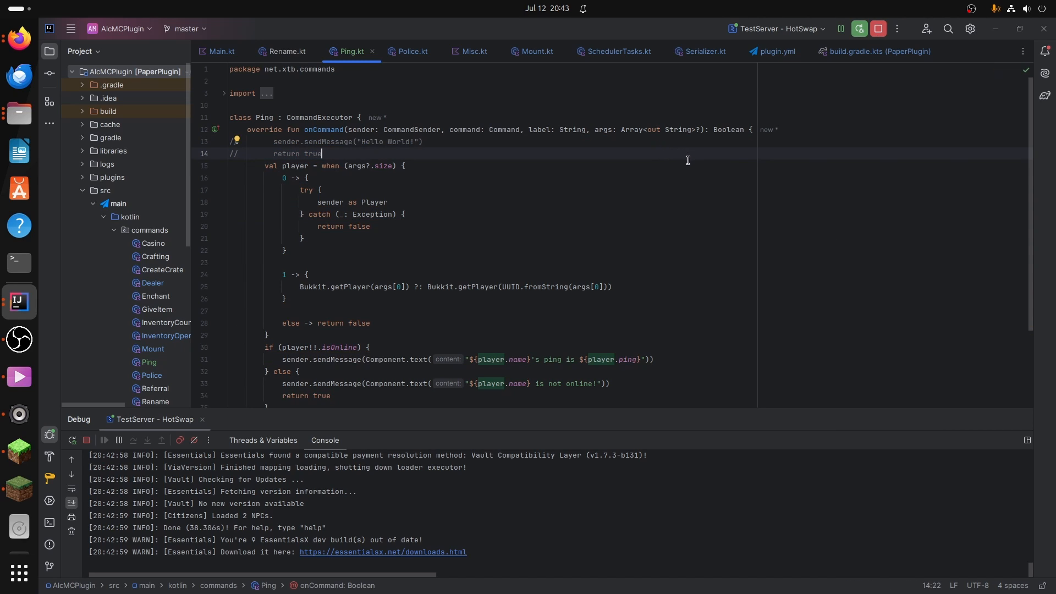
mouse_move(690, 160)
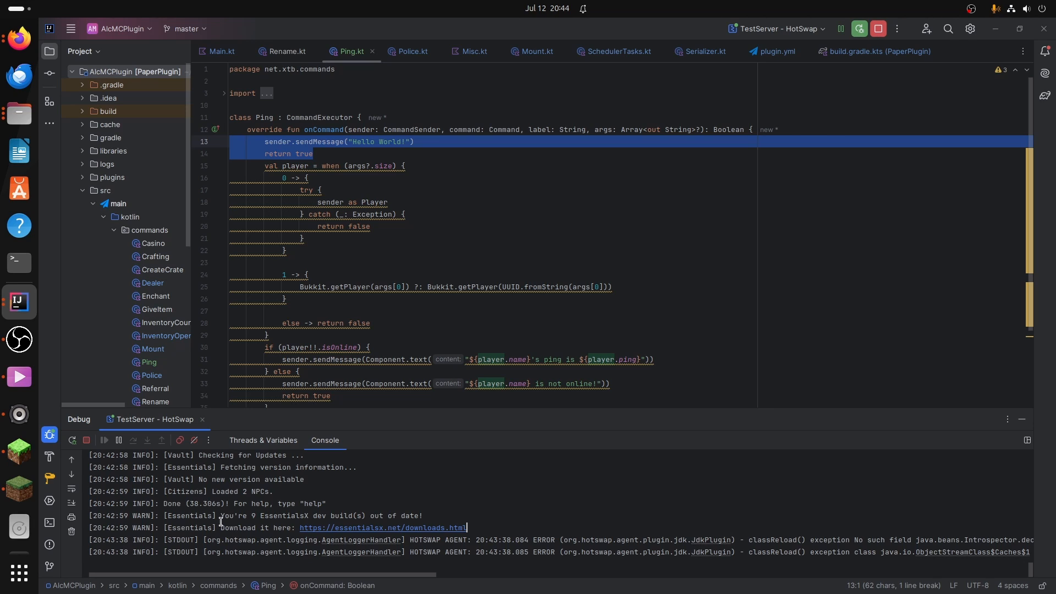
double_click(206, 504)
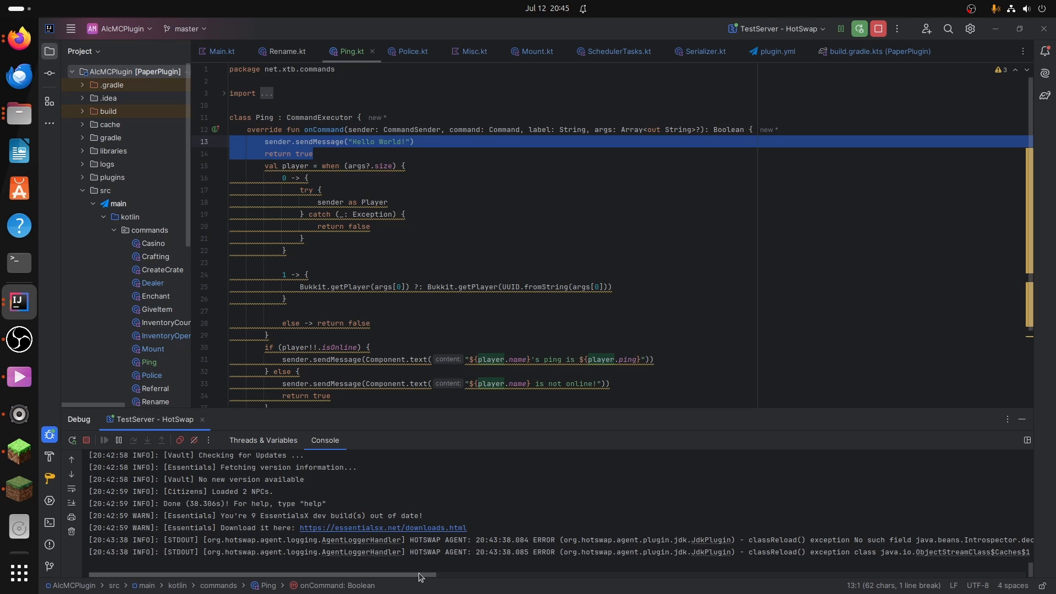
mouse_move(813, 384)
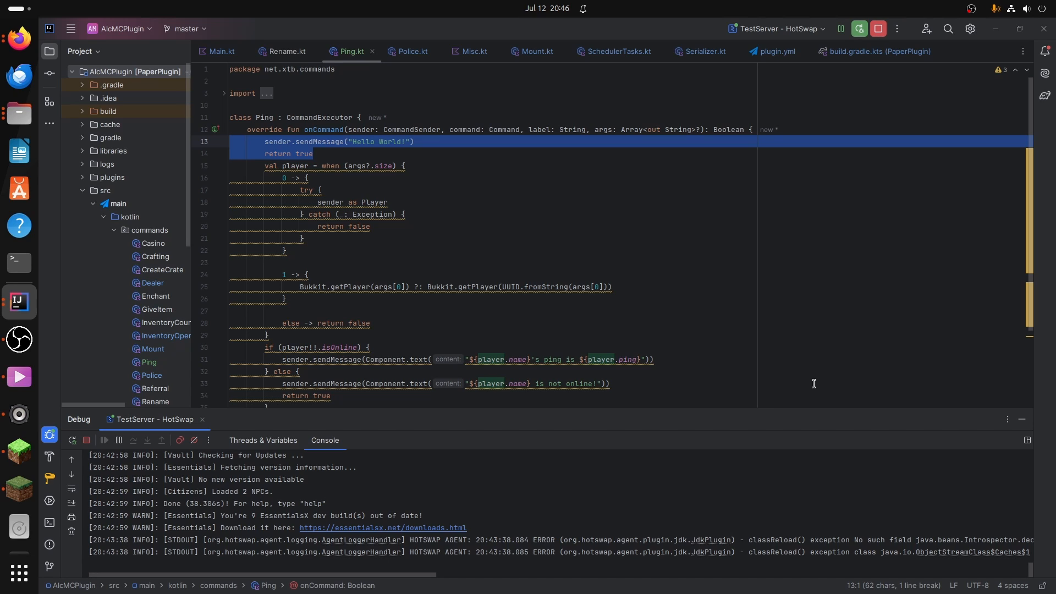